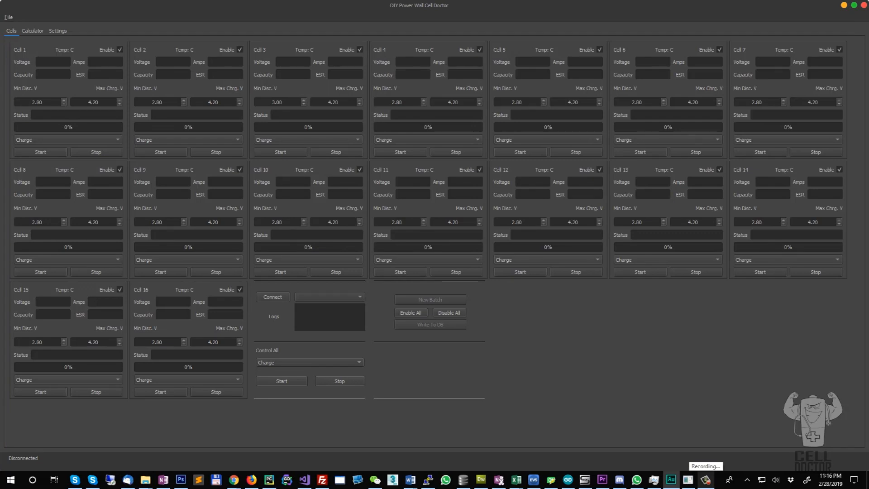
pyautogui.moveTo(388, 171)
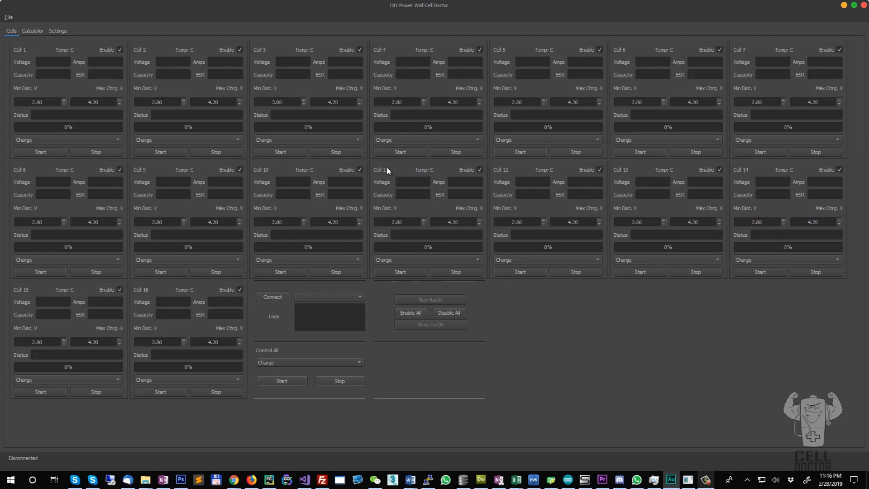
pyautogui.moveTo(607, 355)
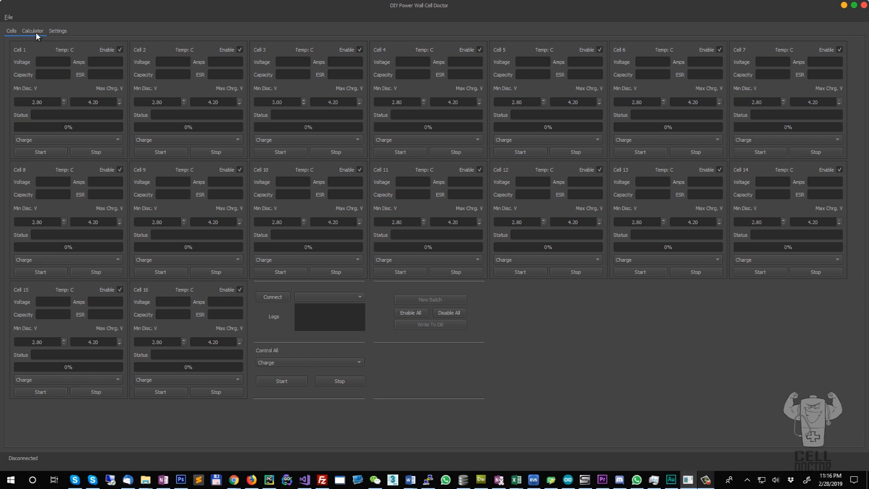
# Step: Switch to the Calculator page with its Query and Calculation sections
pyautogui.click(32, 31)
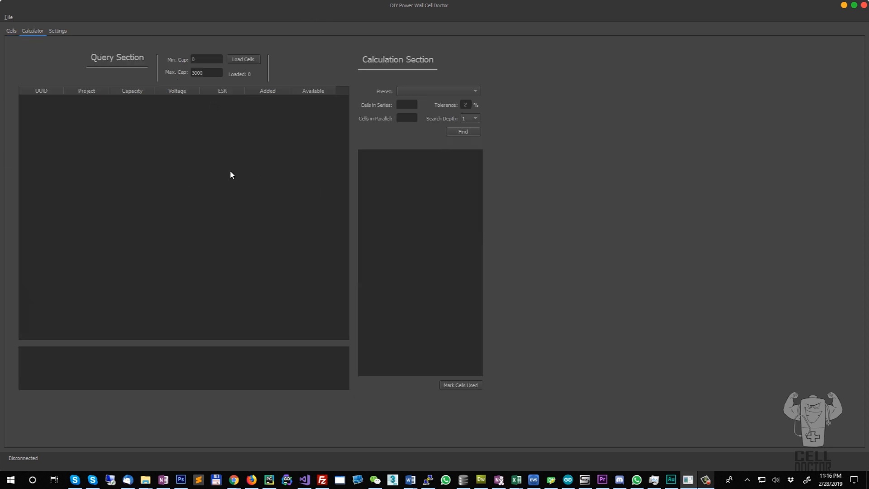
pyautogui.moveTo(202, 187)
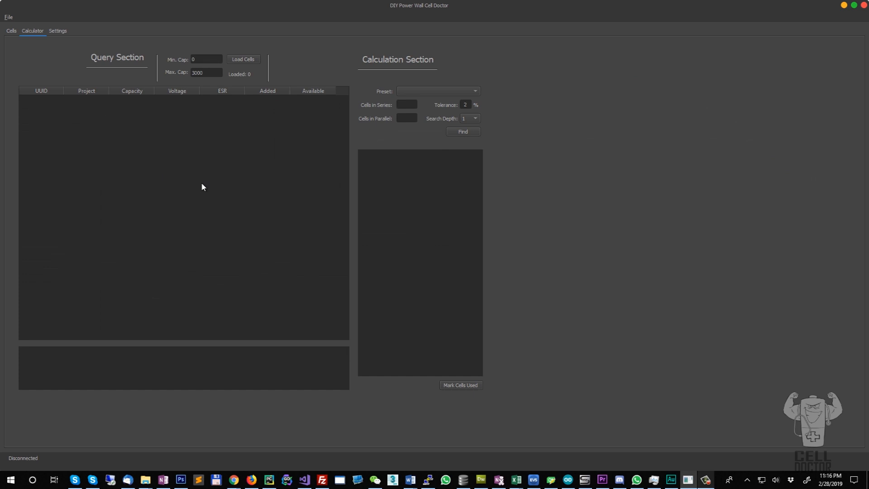
pyautogui.moveTo(204, 179)
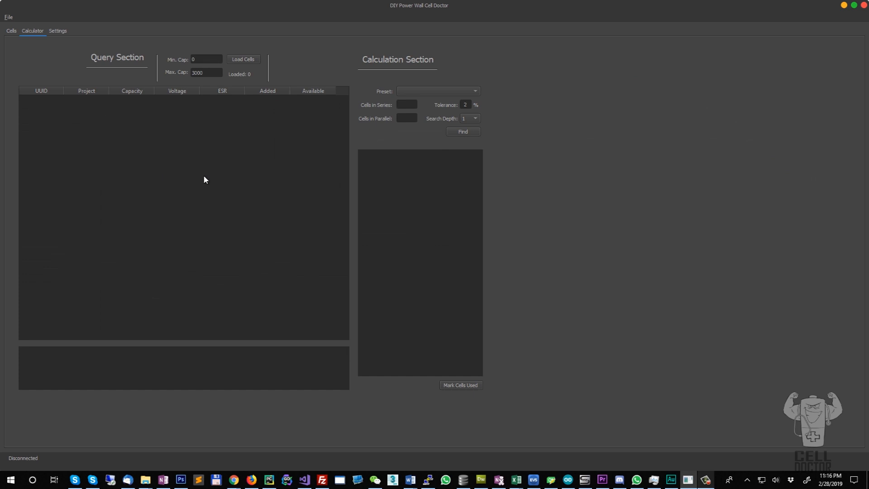
pyautogui.moveTo(62, 34)
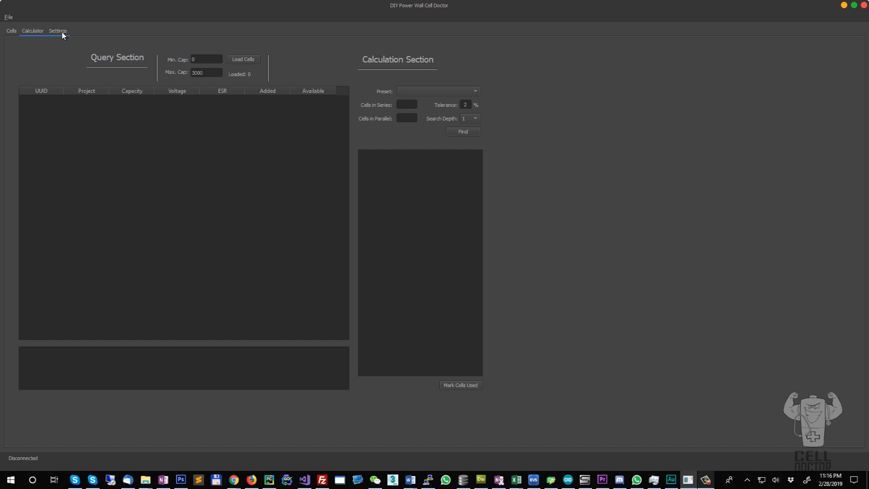
# Step: Scan IPs 192.168.1.0 to 192.168.1.255 for testers, finding one at 192.168.1.115
pyautogui.click(57, 30)
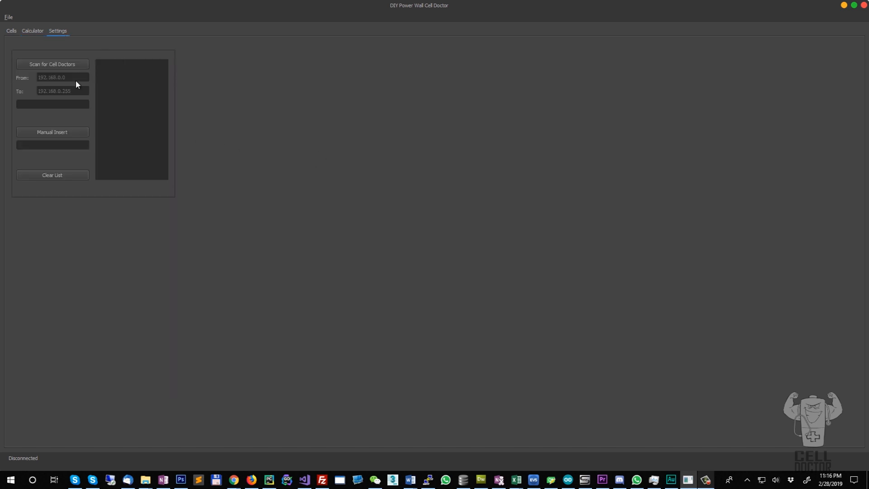
pyautogui.click(62, 77)
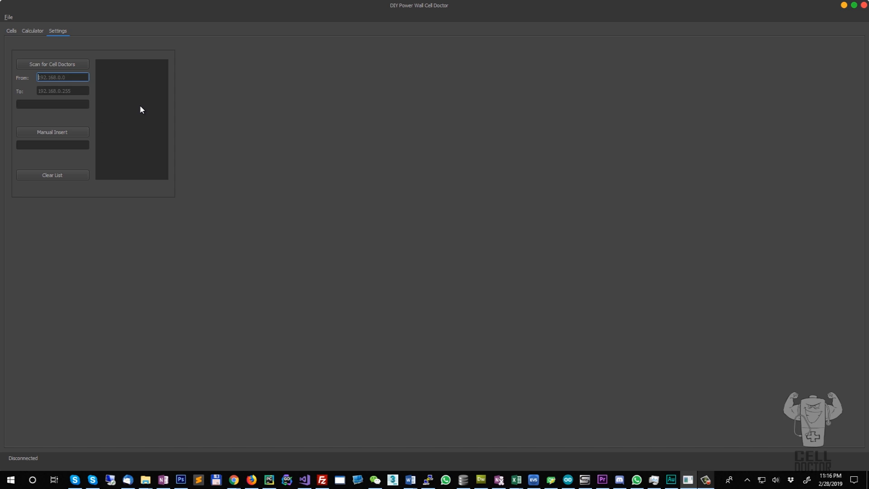
pyautogui.write('192.167')
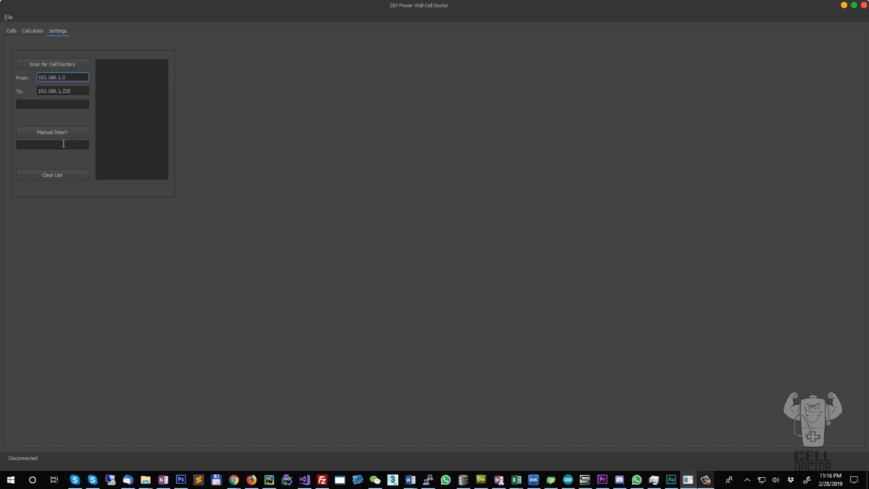
pyautogui.click(52, 145)
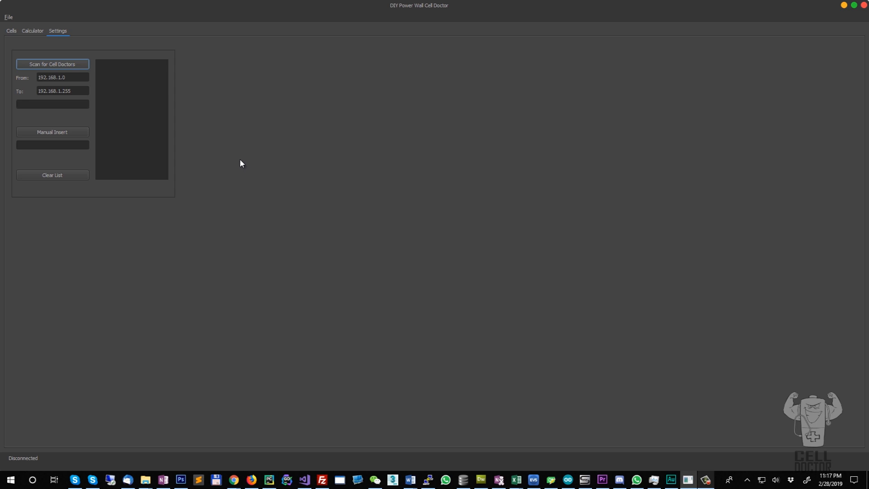
pyautogui.moveTo(223, 121)
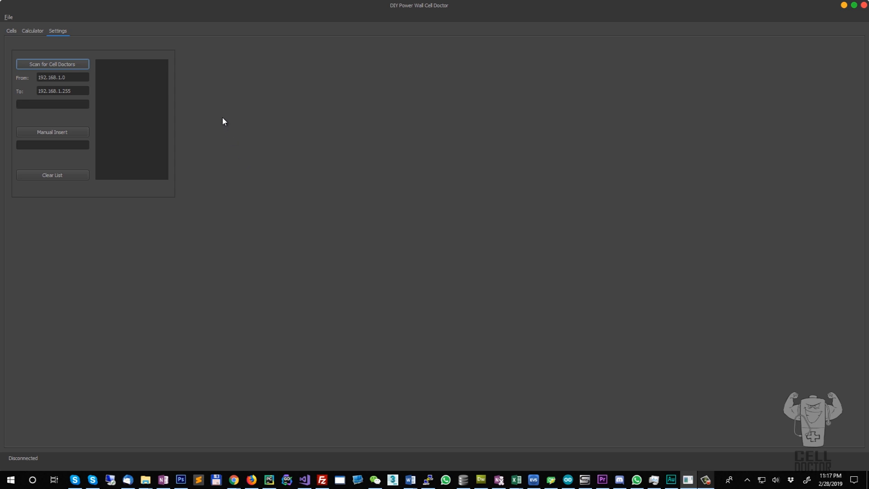
pyautogui.click(52, 64)
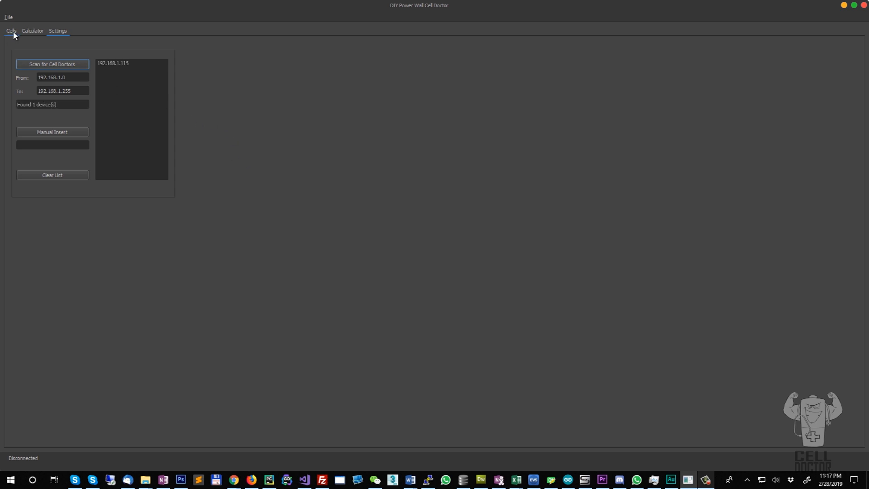
# Step: Return to the cell grid and create a new project named Test1
pyautogui.click(10, 31)
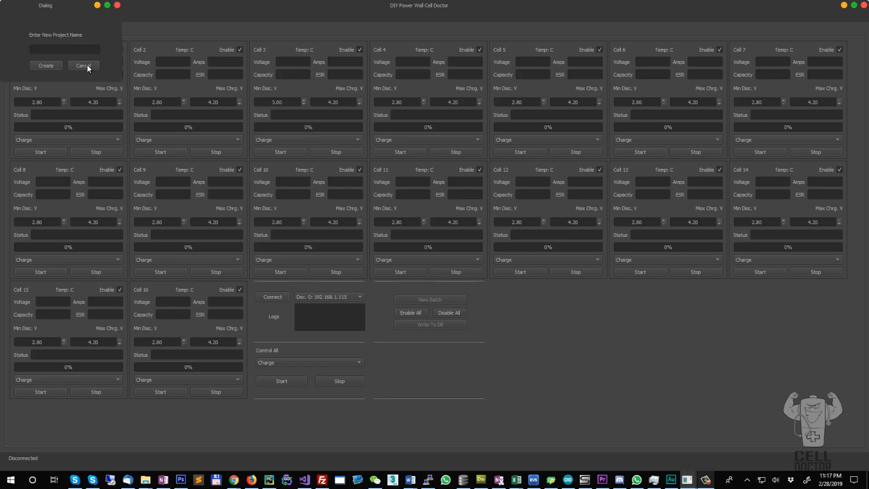
pyautogui.click(64, 49)
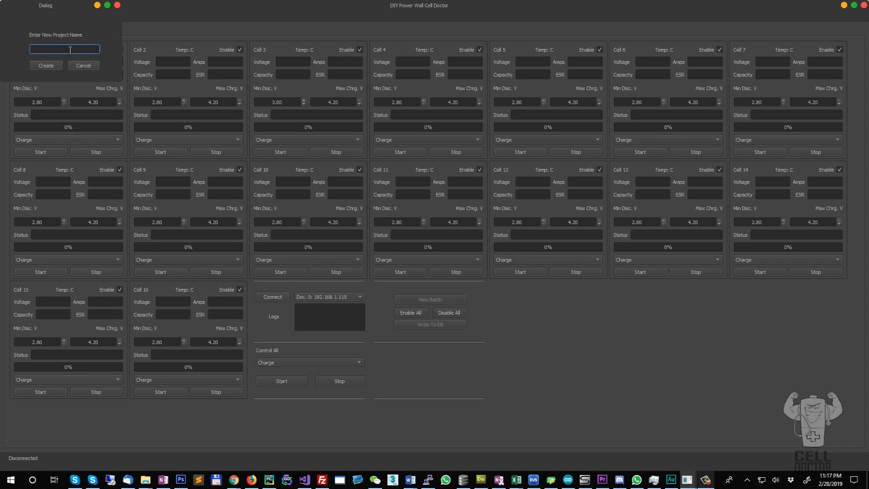
pyautogui.write('Test1')
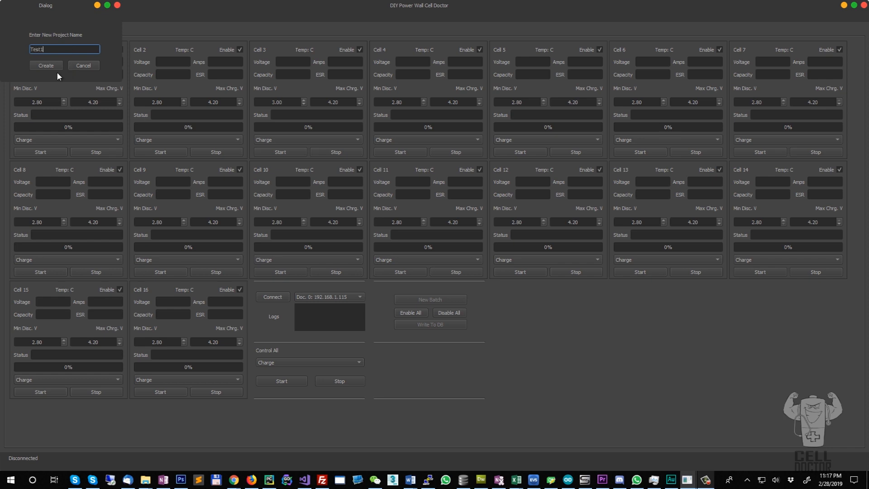
pyautogui.click(45, 65)
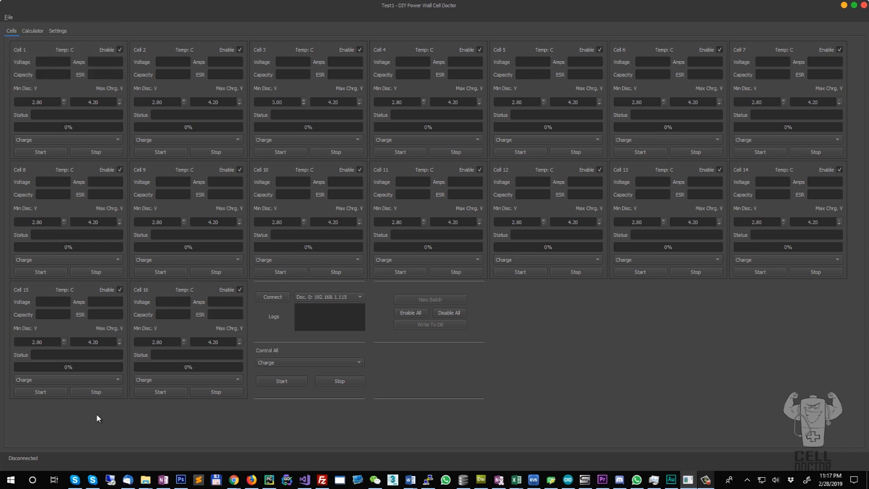
pyautogui.moveTo(329, 305)
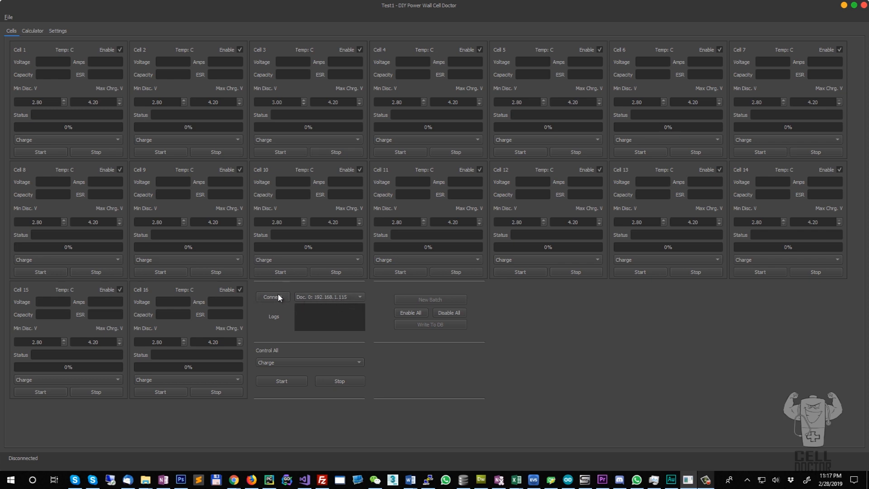
# Step: Connect to the Doc. 0 tester at 192.168.1.115 to show all 16 cells' readings
pyautogui.click(271, 296)
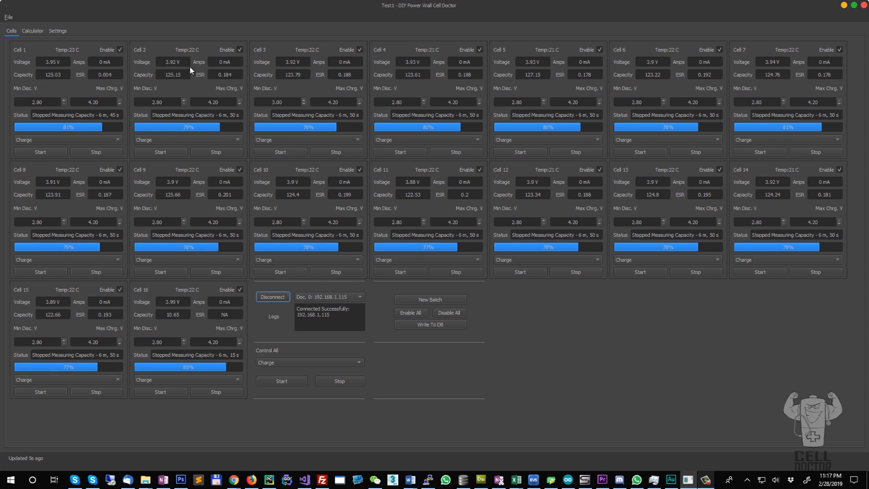
pyautogui.moveTo(498, 89)
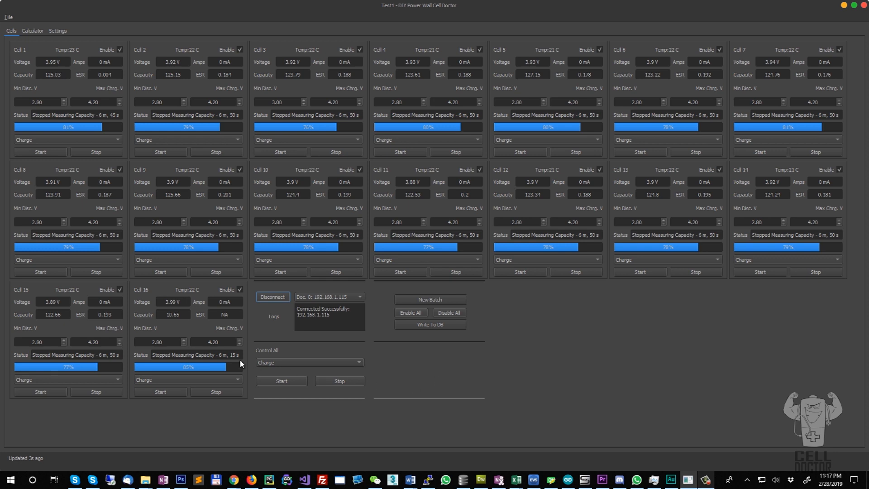
pyautogui.moveTo(87, 267)
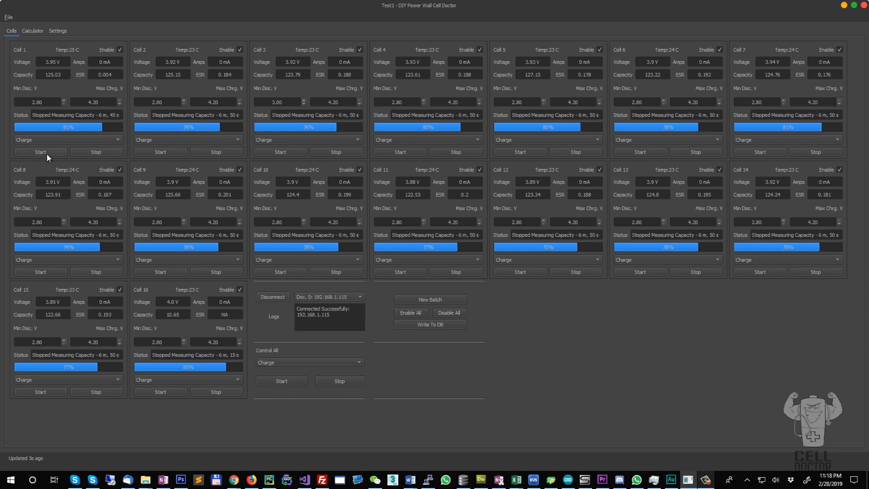
# Step: Charge Cell 1, then switch it to Discharge mode, start, and stop after 20 seconds
pyautogui.click(39, 152)
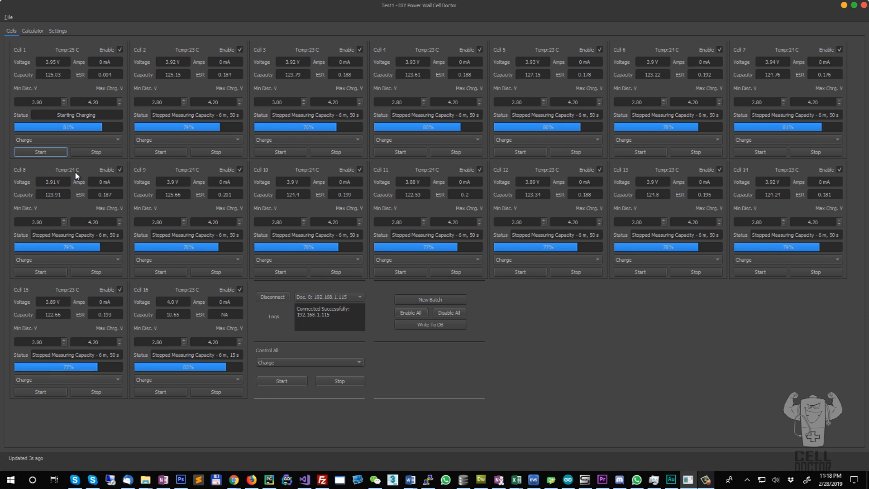
pyautogui.click(40, 152)
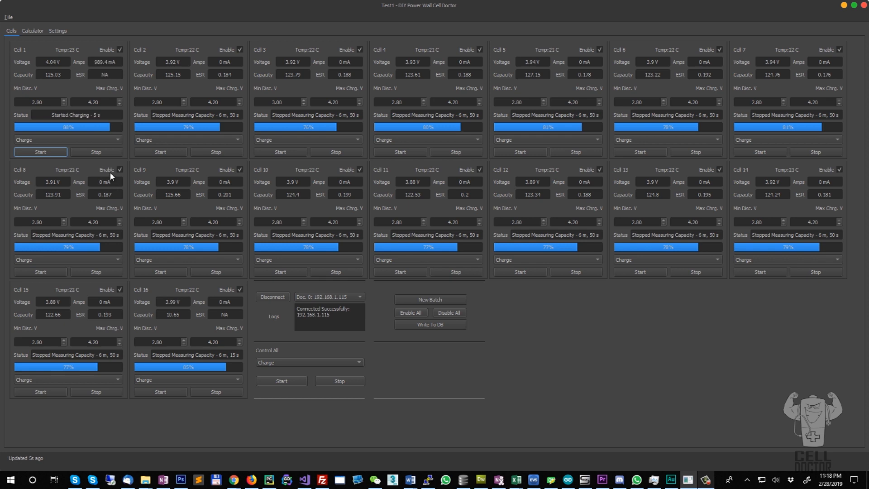
pyautogui.moveTo(64, 142)
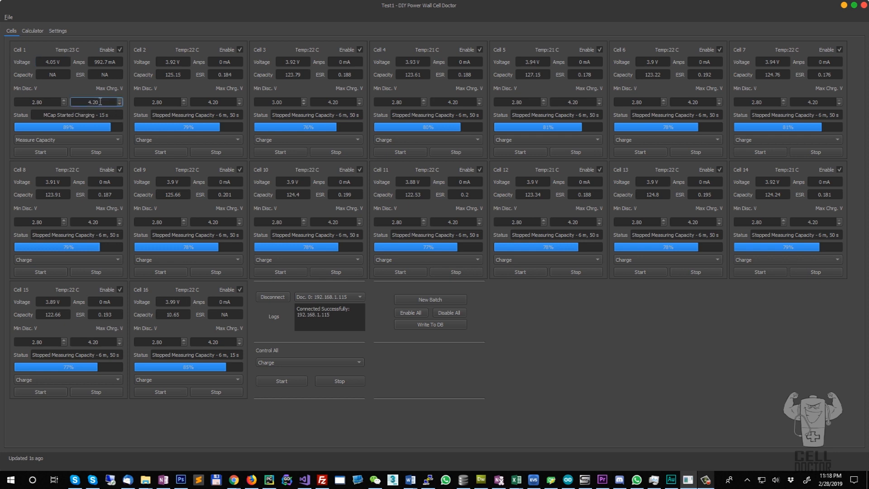
pyautogui.tripleClick(93, 102)
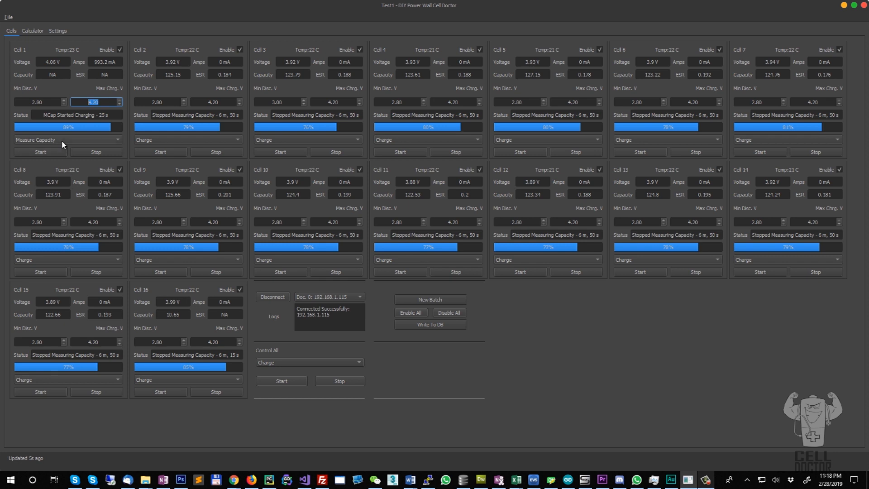
pyautogui.click(66, 139)
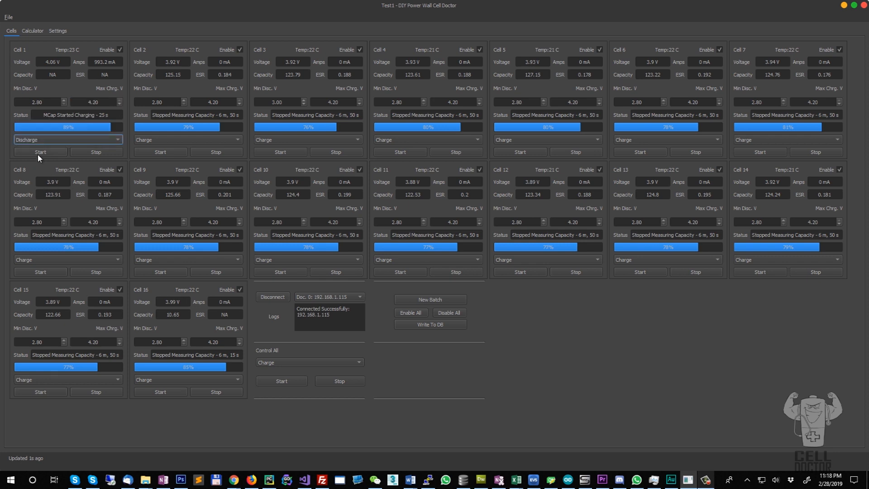
pyautogui.click(39, 152)
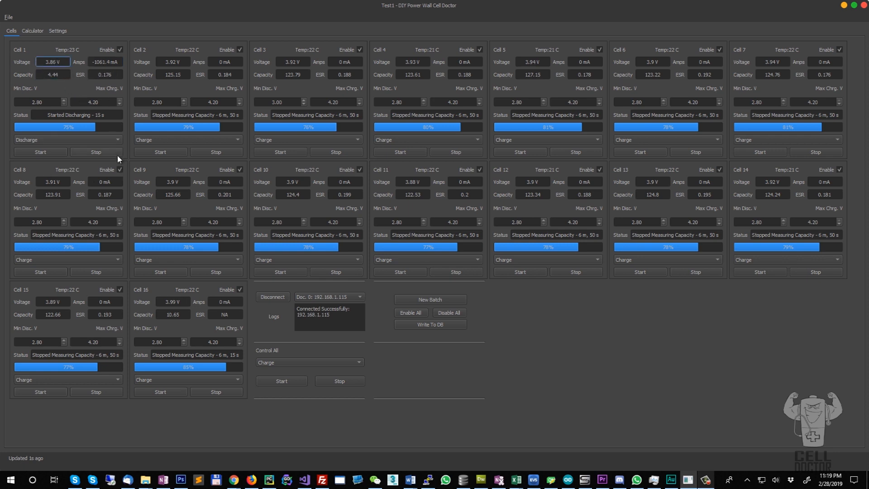
pyautogui.moveTo(75, 155)
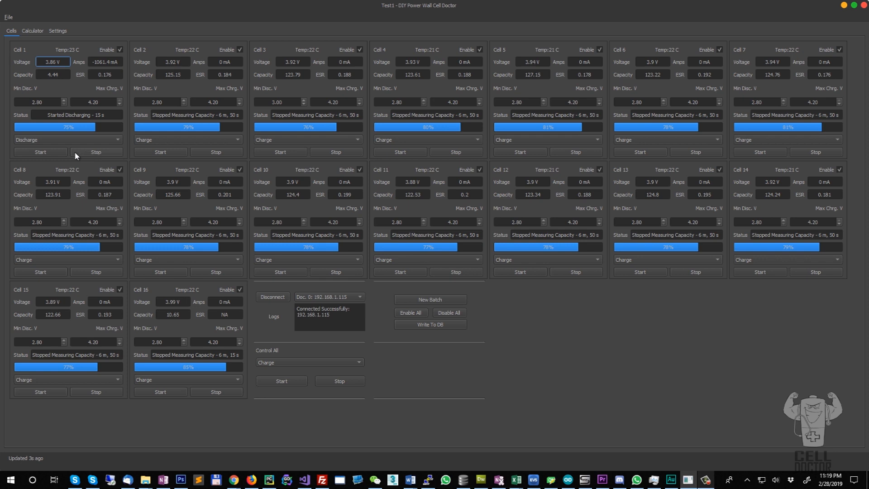
pyautogui.click(94, 152)
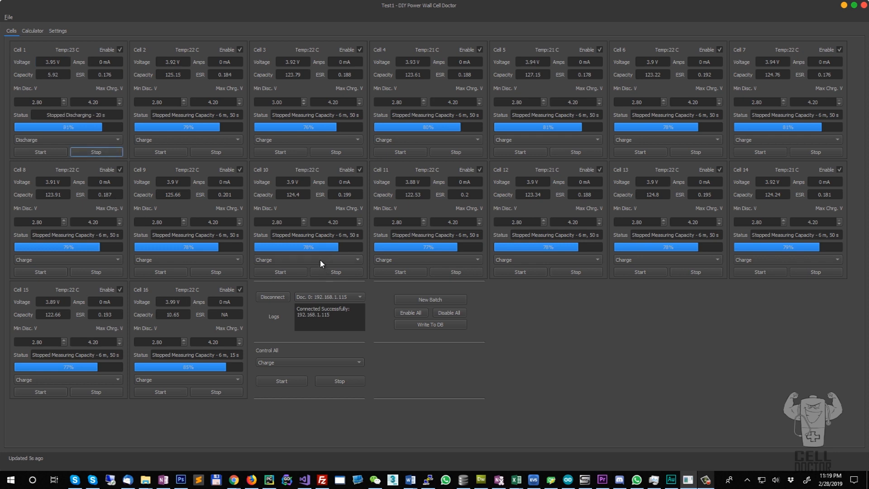
pyautogui.moveTo(272, 377)
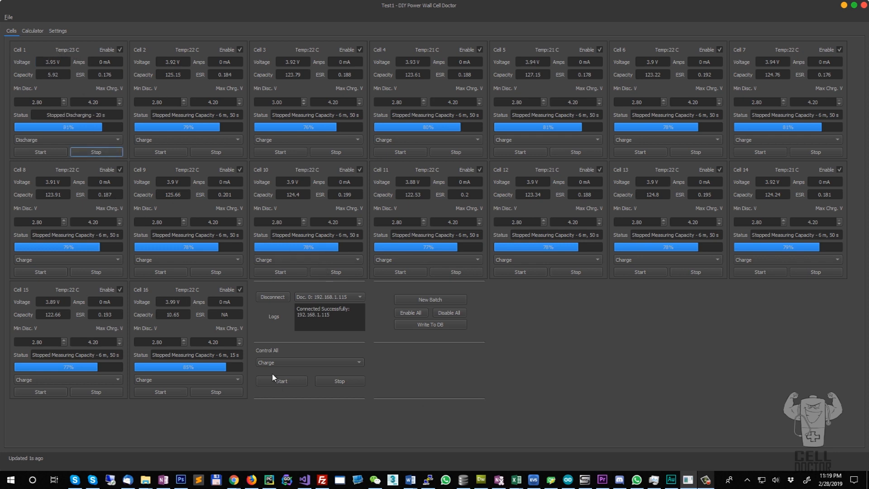
# Step: Restart the Measure Capacity action on all 16 cells
pyautogui.click(309, 362)
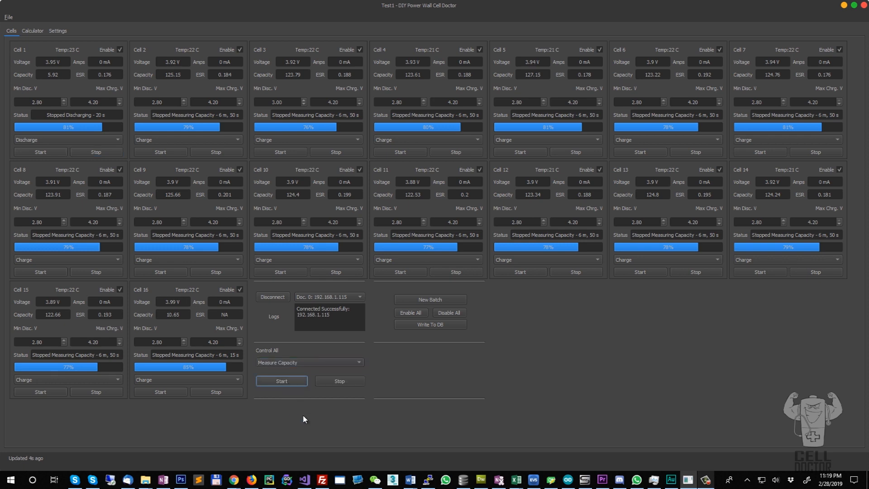
pyautogui.click(281, 381)
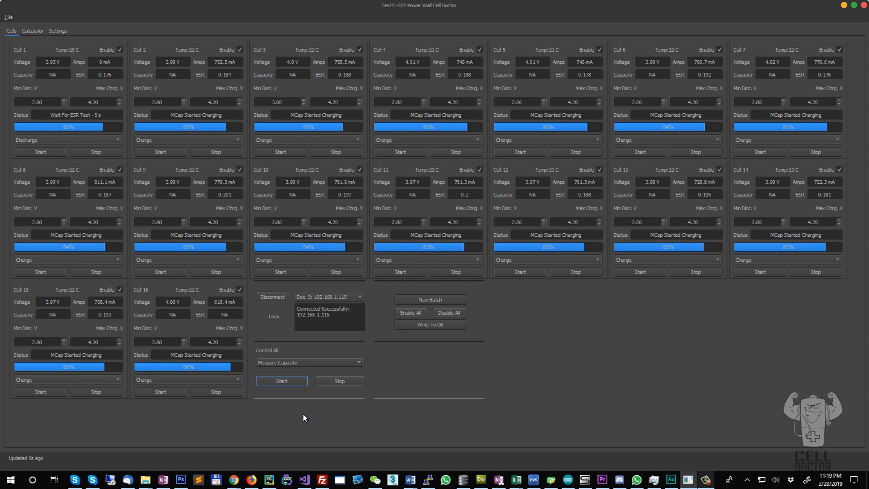
pyautogui.moveTo(446, 379)
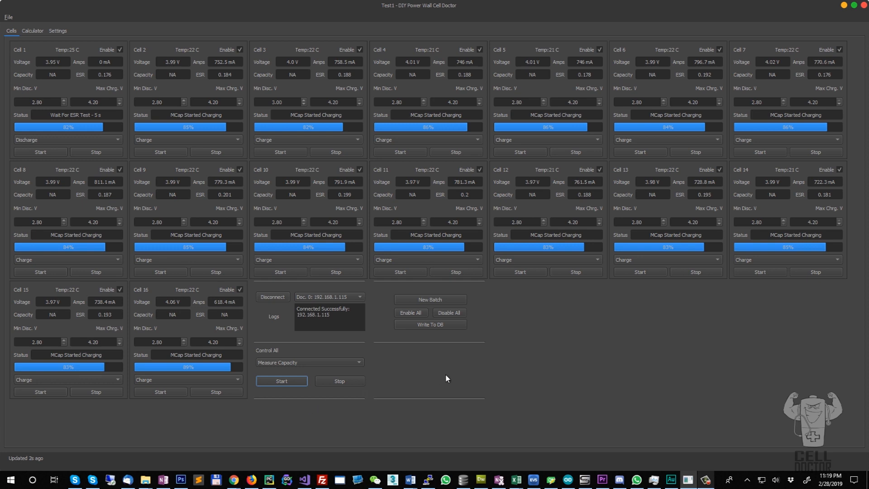
pyautogui.click(309, 362)
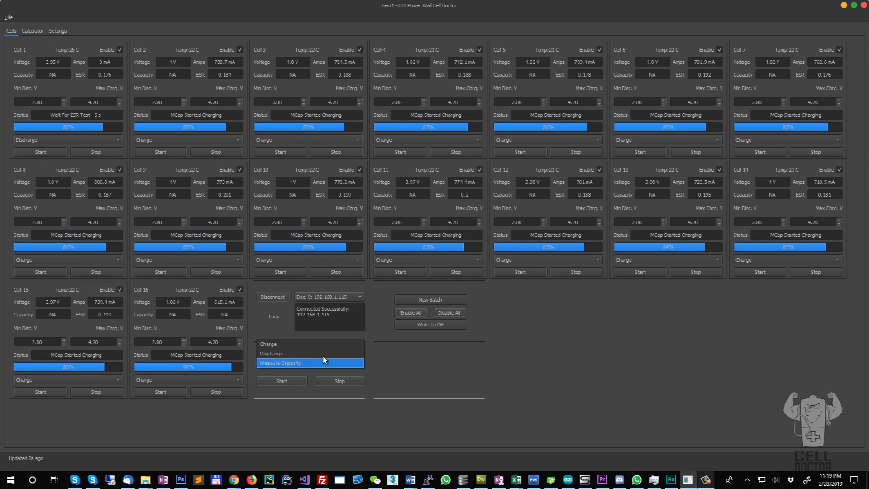
# Step: Start discharging all 16 cells and assign a new batch of cell IDs such as Tes_1_1
pyautogui.click(271, 354)
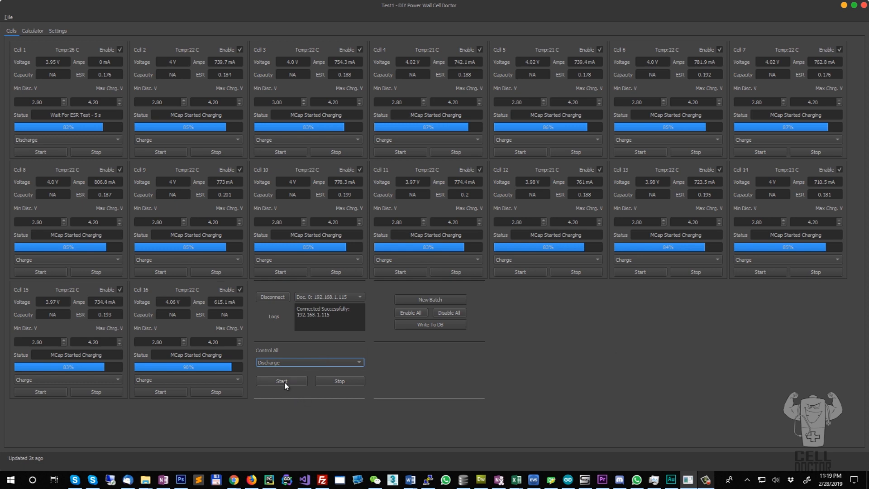
pyautogui.click(281, 381)
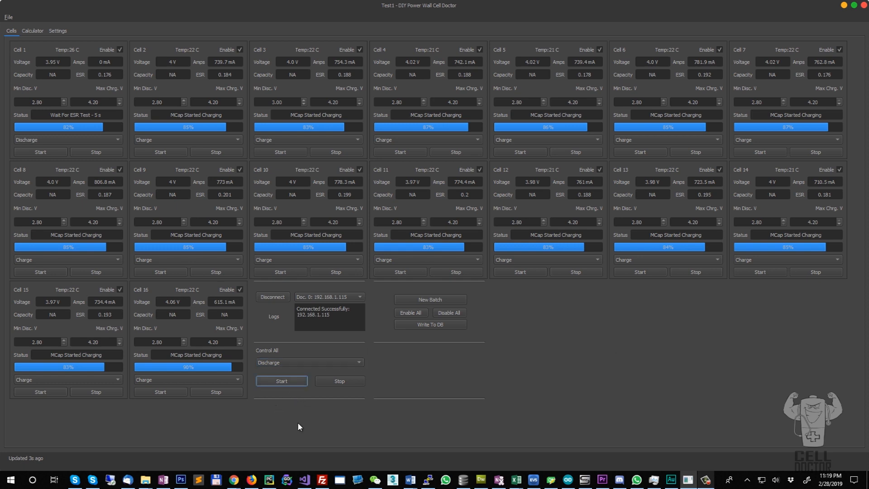
pyautogui.click(281, 380)
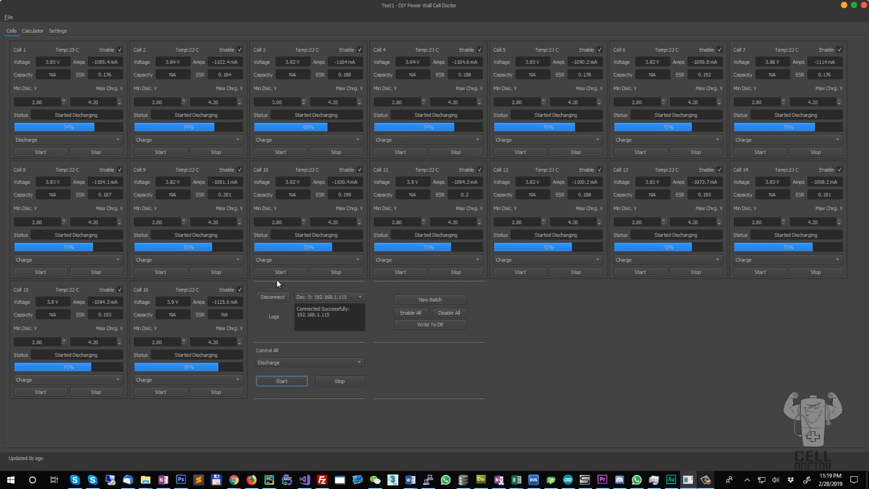
pyautogui.moveTo(183, 79)
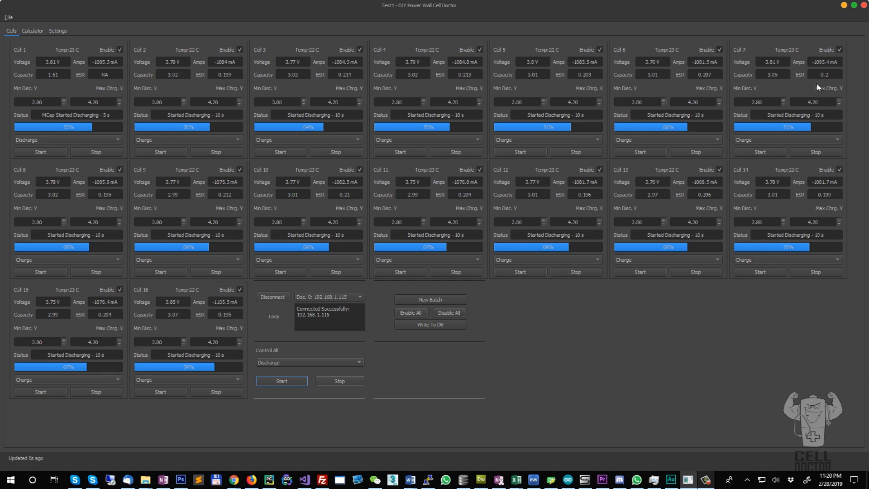
pyautogui.moveTo(126, 104)
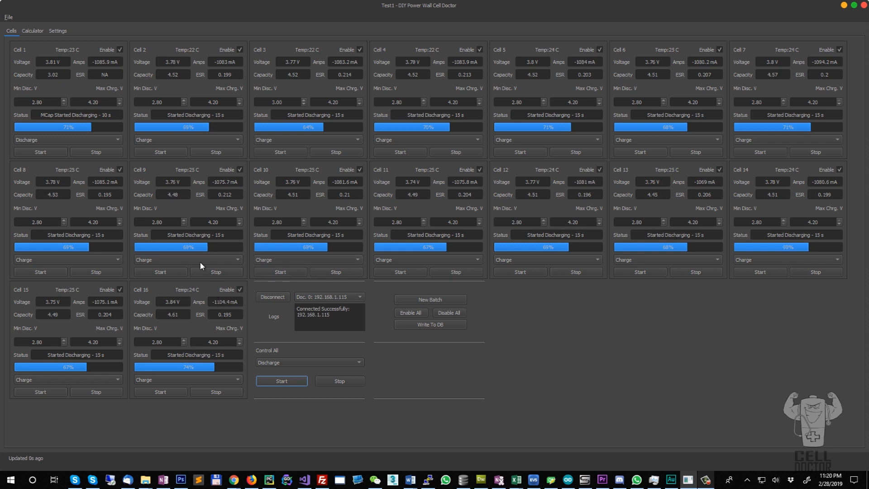
pyautogui.moveTo(526, 319)
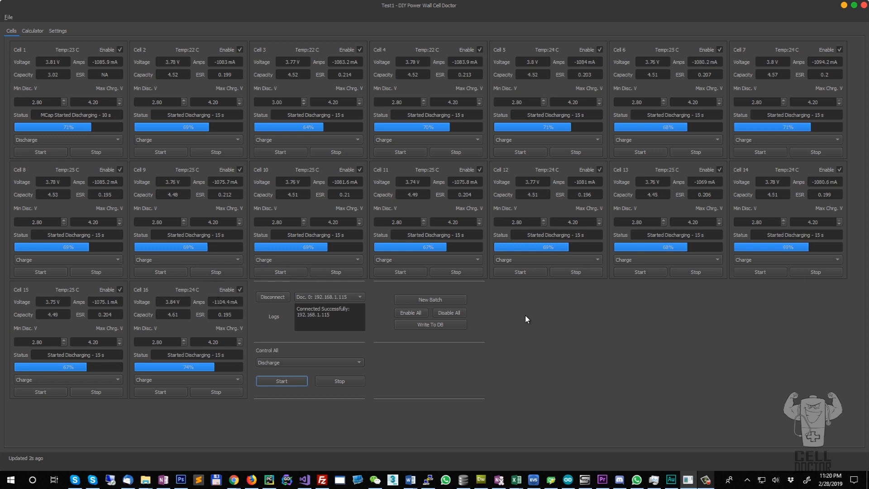
pyautogui.moveTo(242, 78)
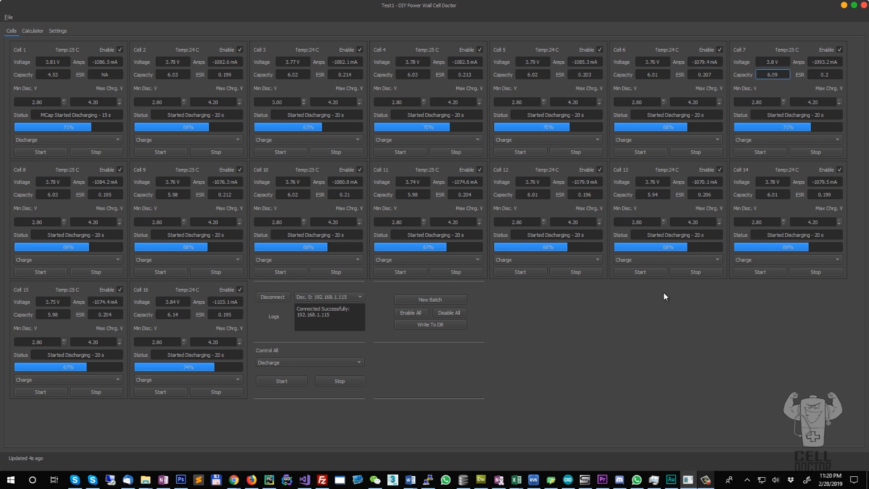
pyautogui.click(464, 182)
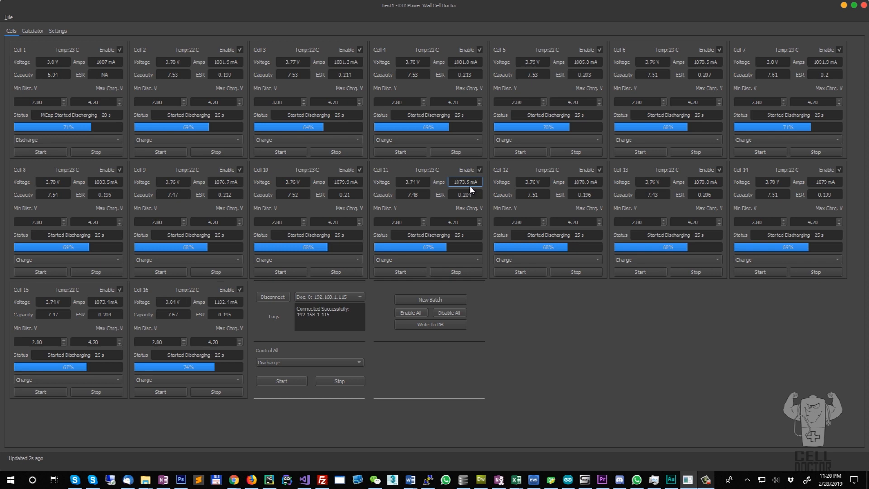
pyautogui.moveTo(488, 249)
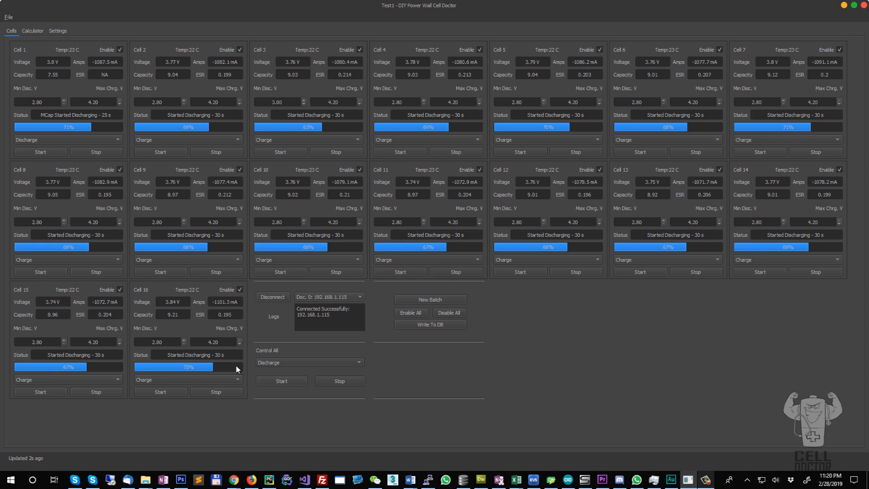
pyautogui.moveTo(318, 162)
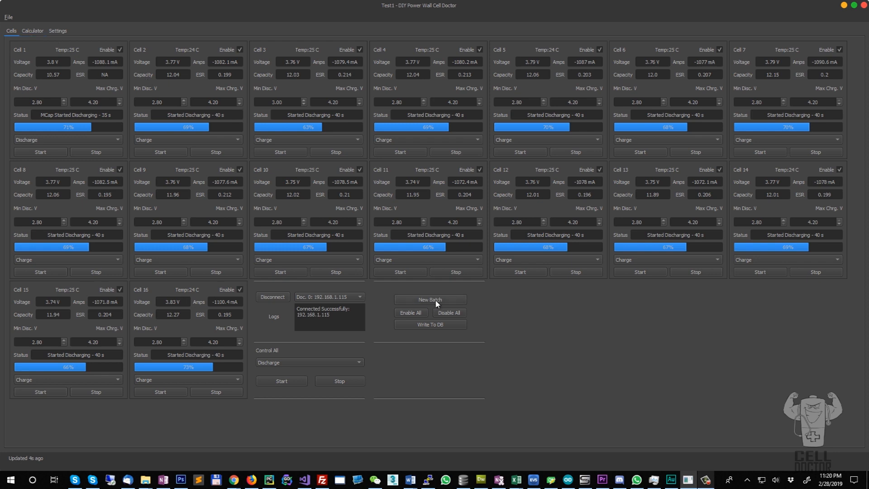
pyautogui.click(429, 299)
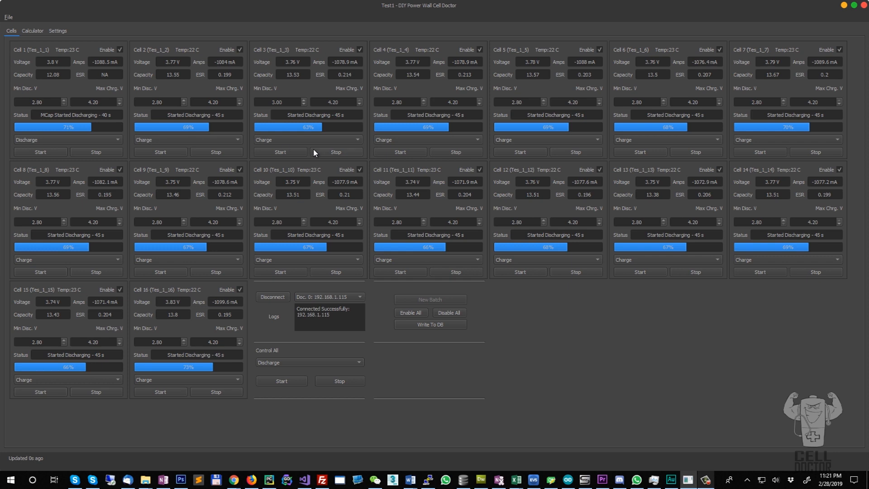
pyautogui.moveTo(354, 32)
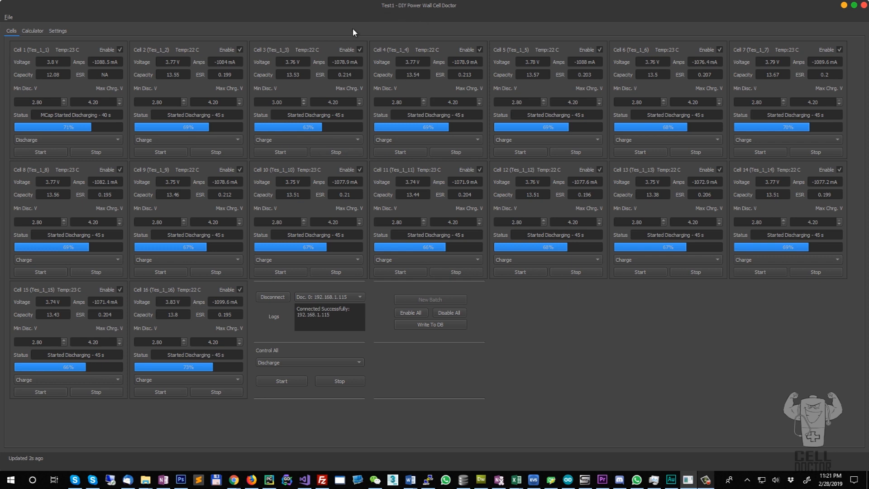
pyautogui.moveTo(437, 309)
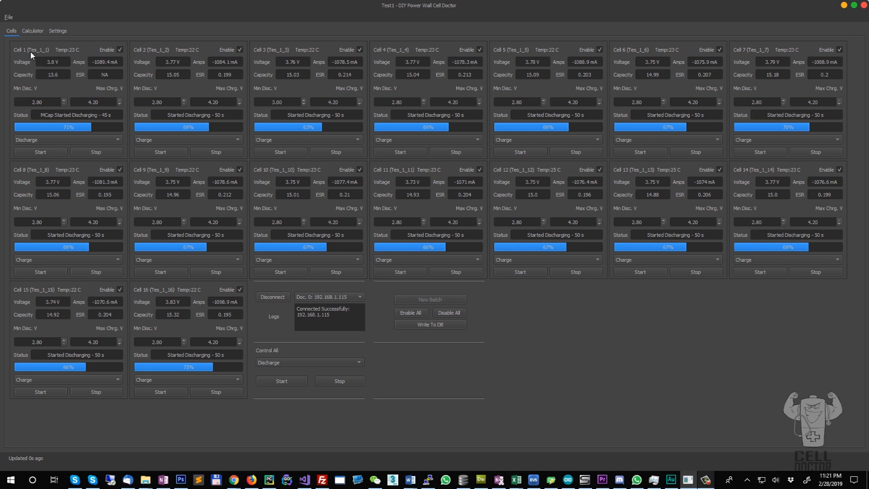
pyautogui.moveTo(384, 10)
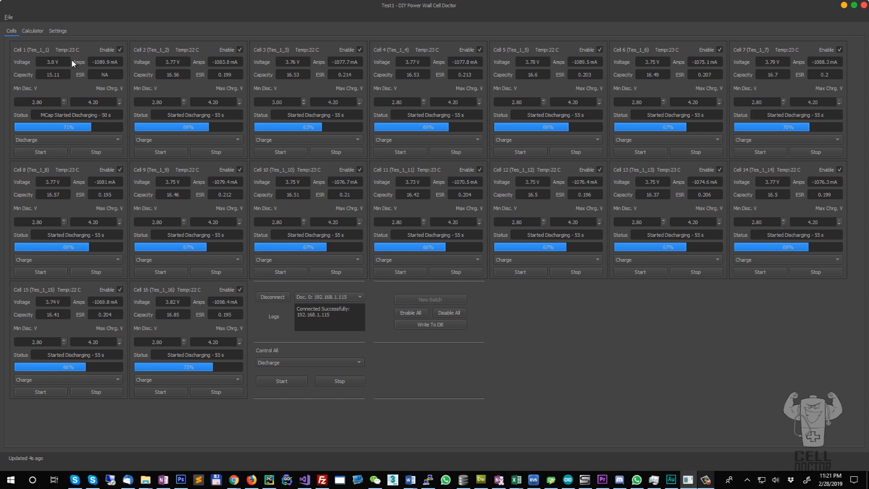
pyautogui.moveTo(47, 52)
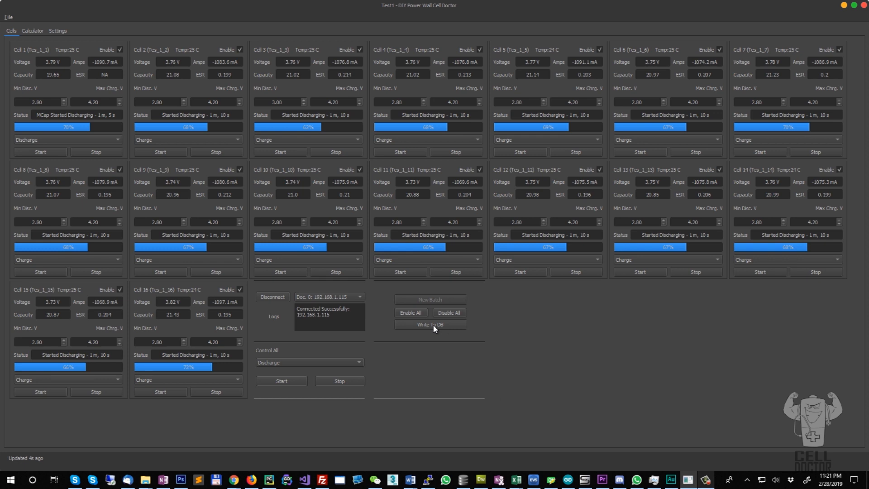
# Step: Write all 16 cells' test data to the database and acknowledge the confirmation
pyautogui.click(429, 325)
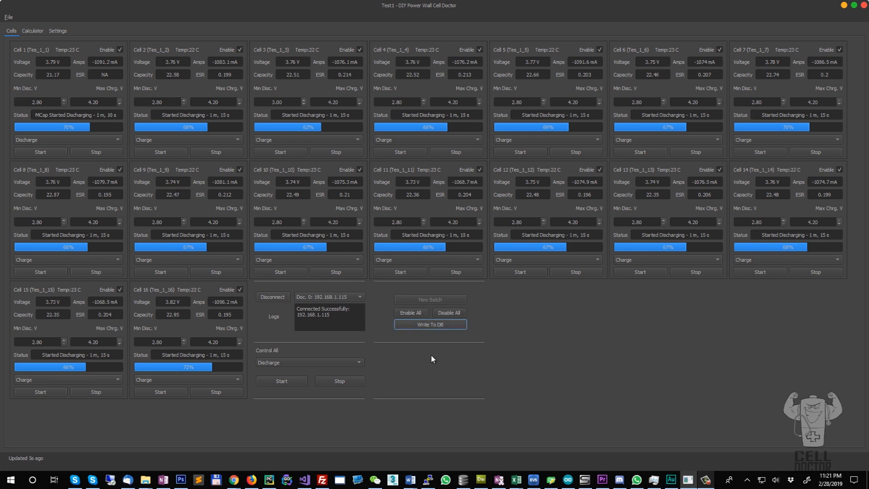
pyautogui.click(429, 324)
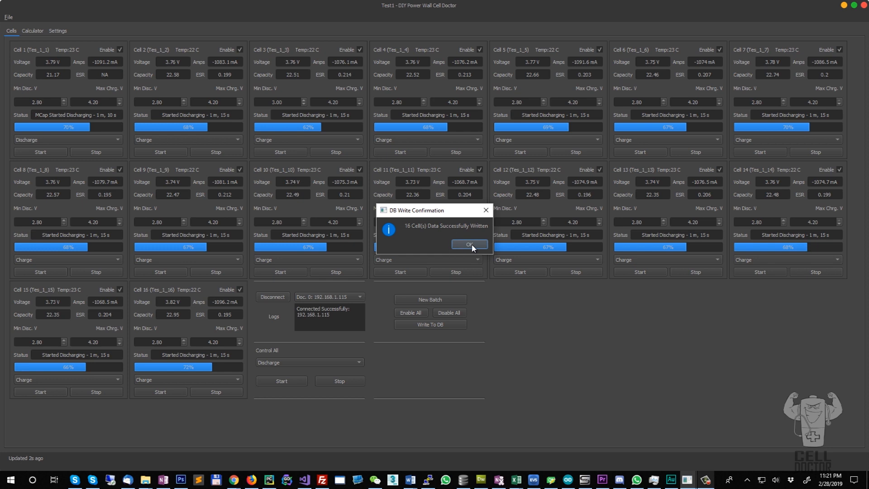
pyautogui.click(469, 245)
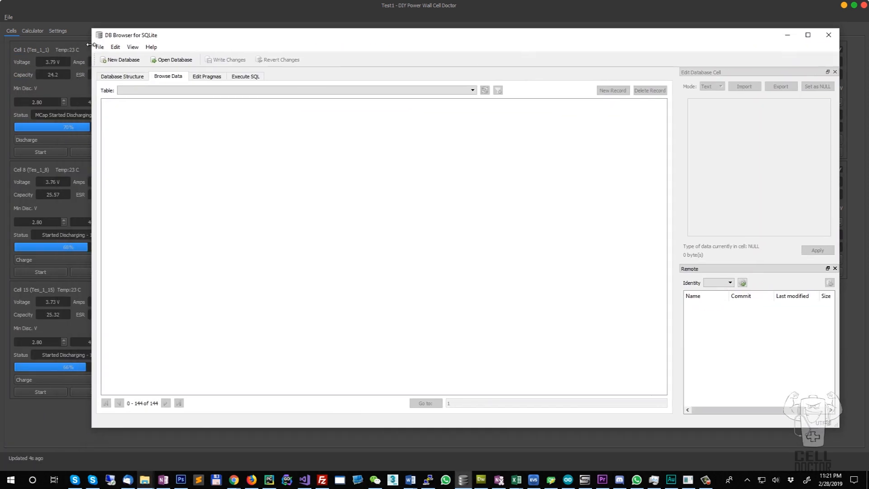
# Step: Open database.db read-only and browse the 16-row CellSavedSettings table
pyautogui.click(99, 47)
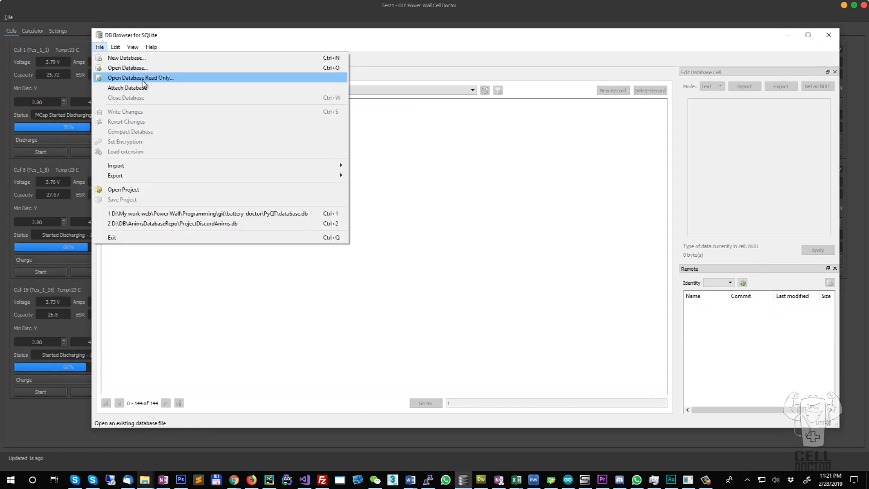
pyautogui.click(141, 77)
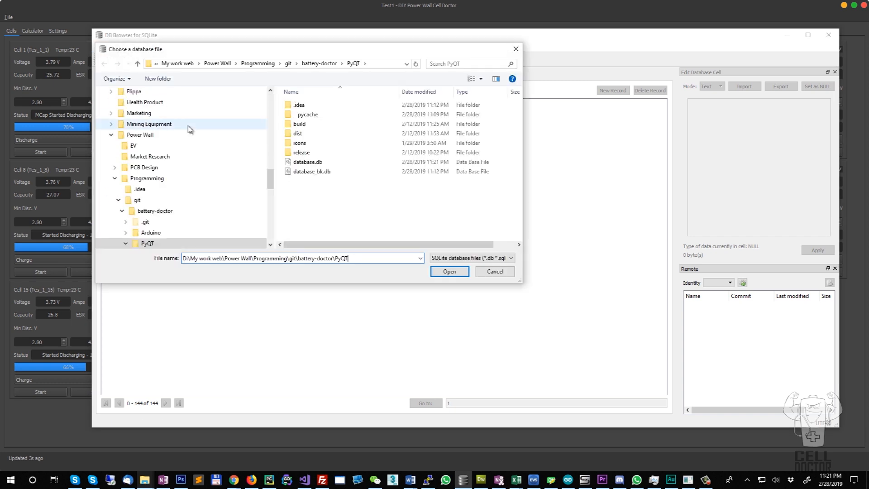
pyautogui.click(449, 271)
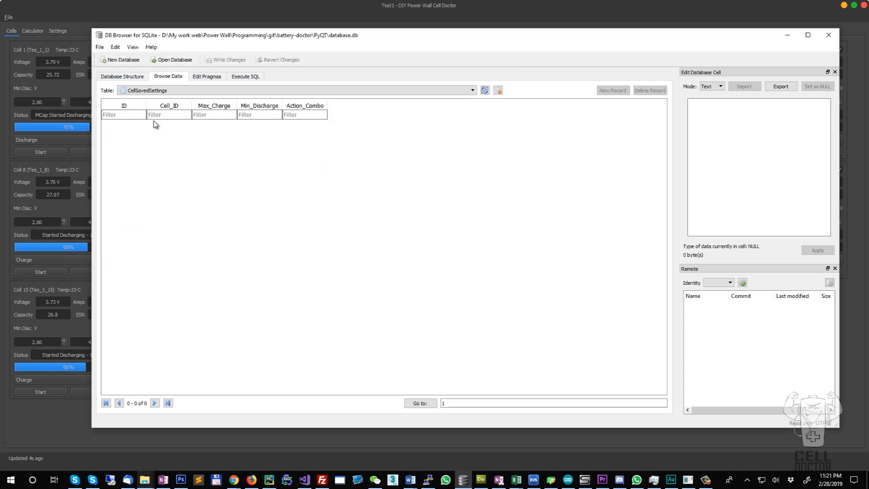
pyautogui.click(471, 89)
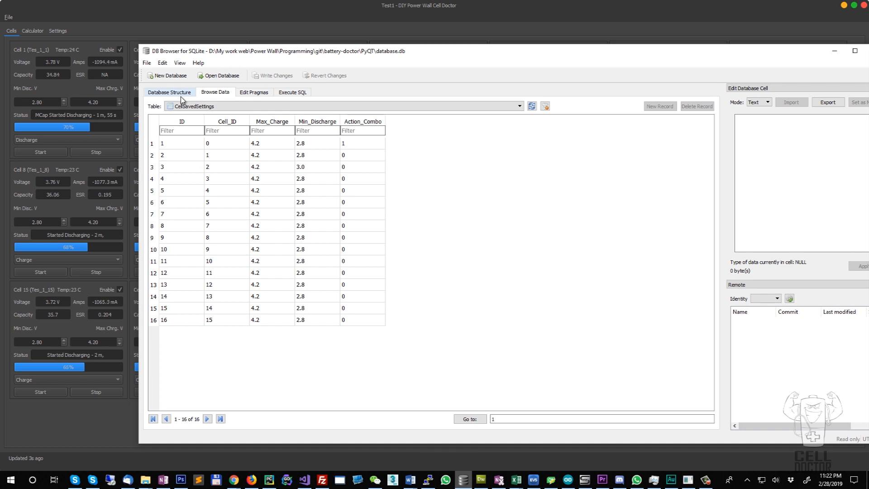
pyautogui.click(344, 106)
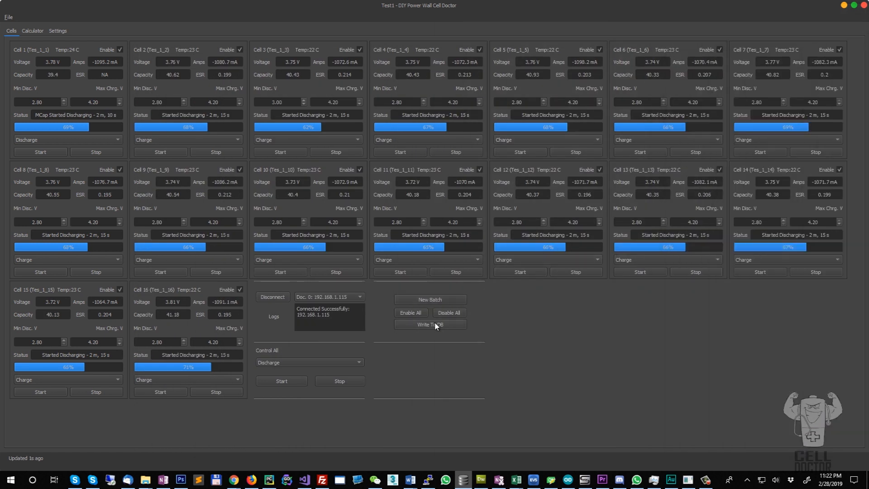
# Step: Assign the next batch of IDs (Tes_1_17 onward) and write them to the database
pyautogui.click(429, 324)
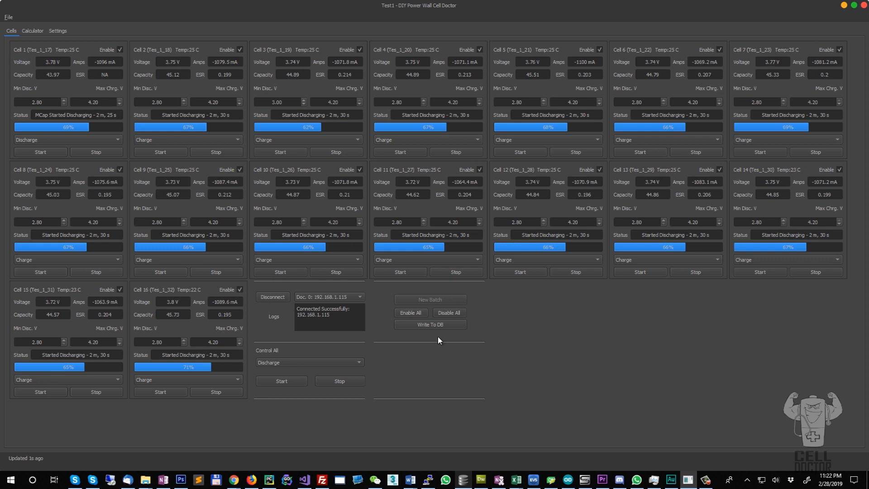
pyautogui.moveTo(401, 372)
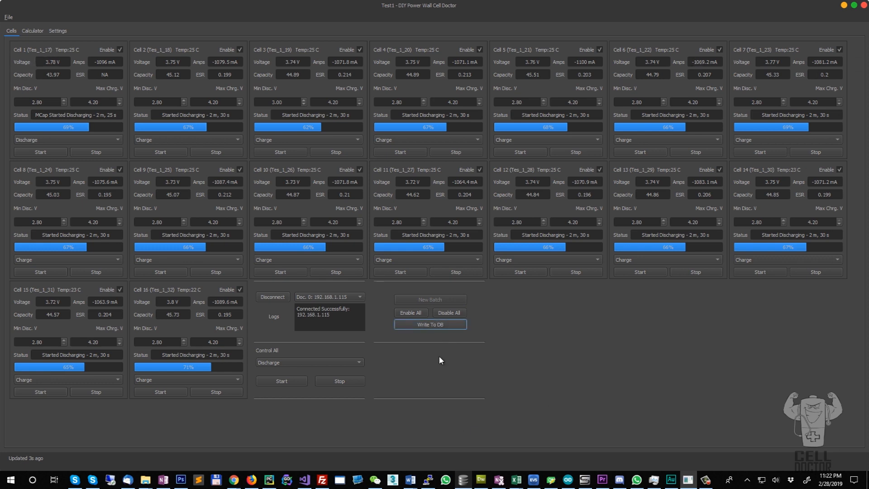
pyautogui.click(429, 324)
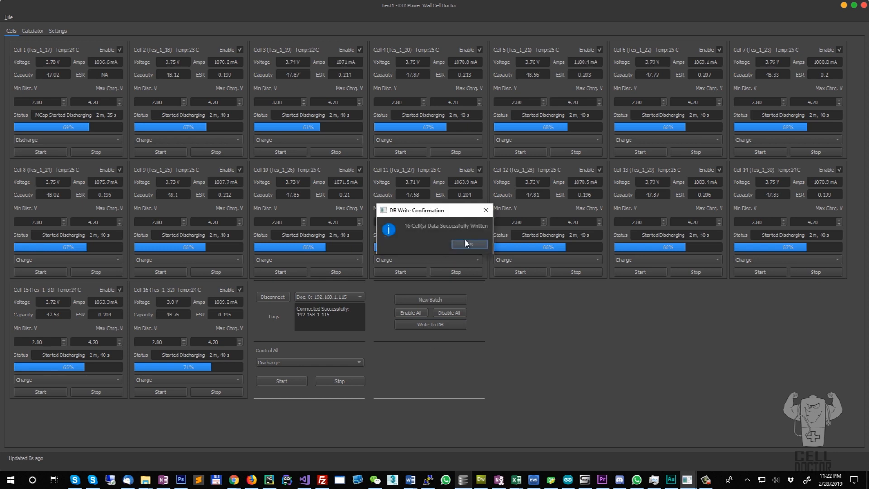
pyautogui.click(468, 244)
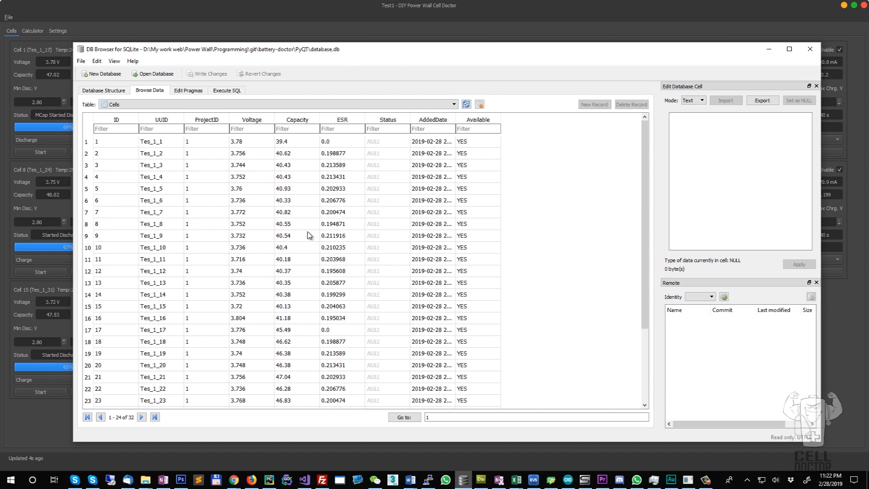
# Step: Review rows Tes_1_17 through Tes_1_32, all available, then bring back the Cell Doctor grid
pyautogui.scroll(-3)
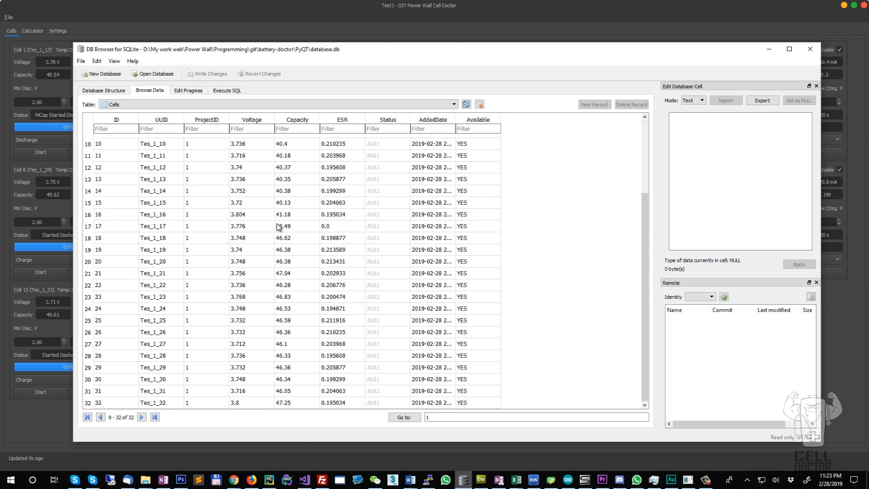
pyautogui.click(340, 329)
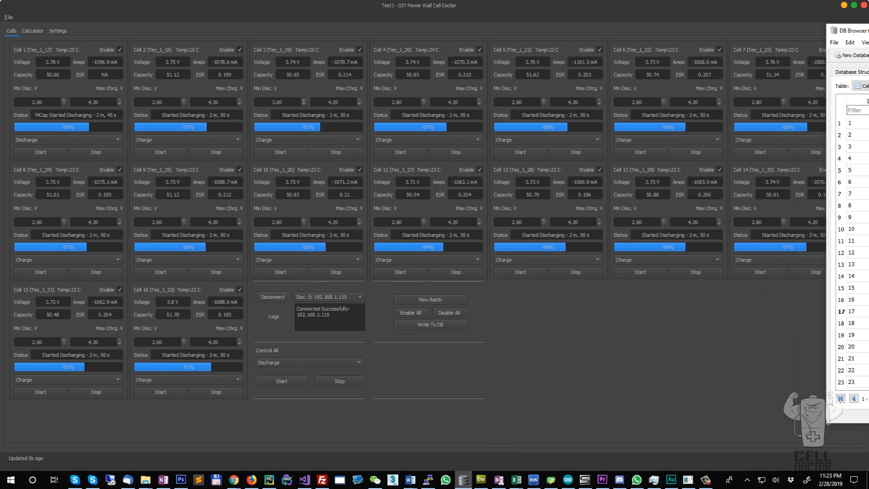
# Step: Load all 32 cells within the min/max capacity limits into the calculator
pyautogui.click(32, 30)
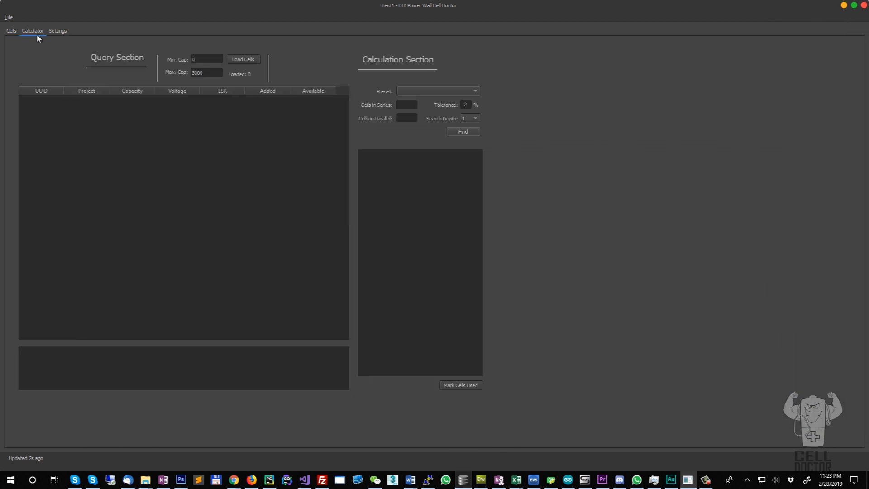
pyautogui.click(206, 60)
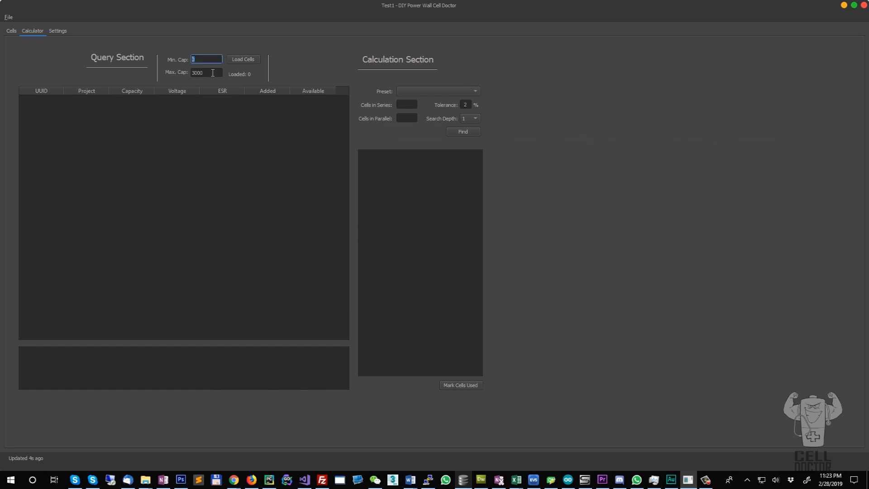
pyautogui.moveTo(225, 86)
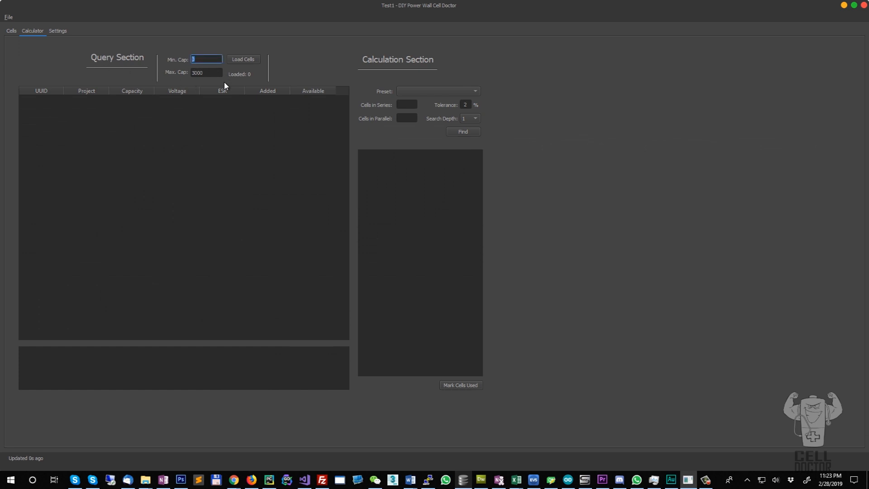
pyautogui.click(206, 72)
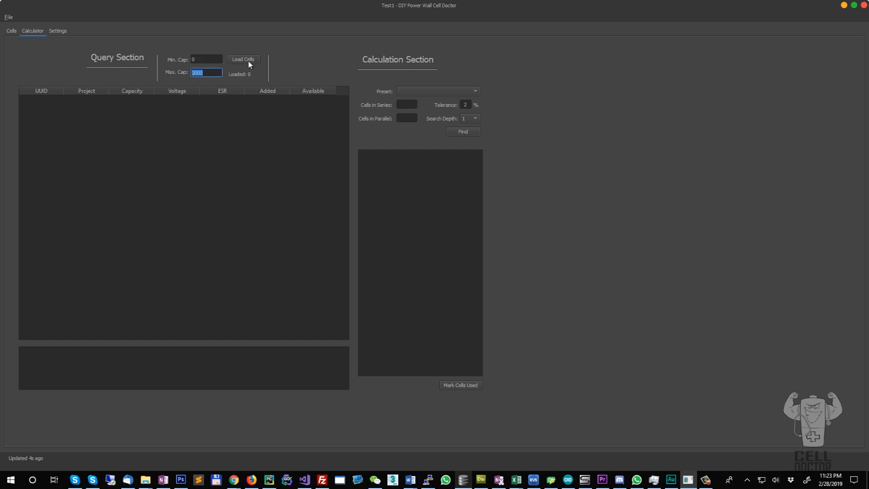
pyautogui.click(243, 59)
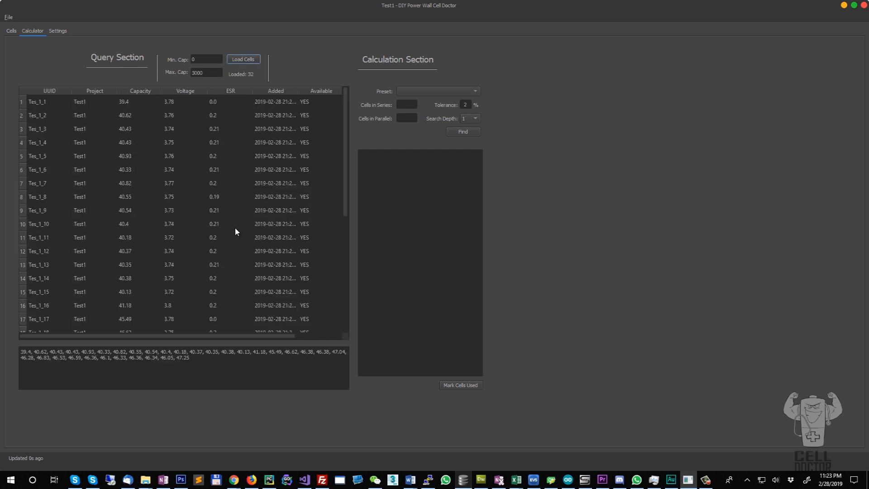
pyautogui.scroll(-3)
pyautogui.write('4')
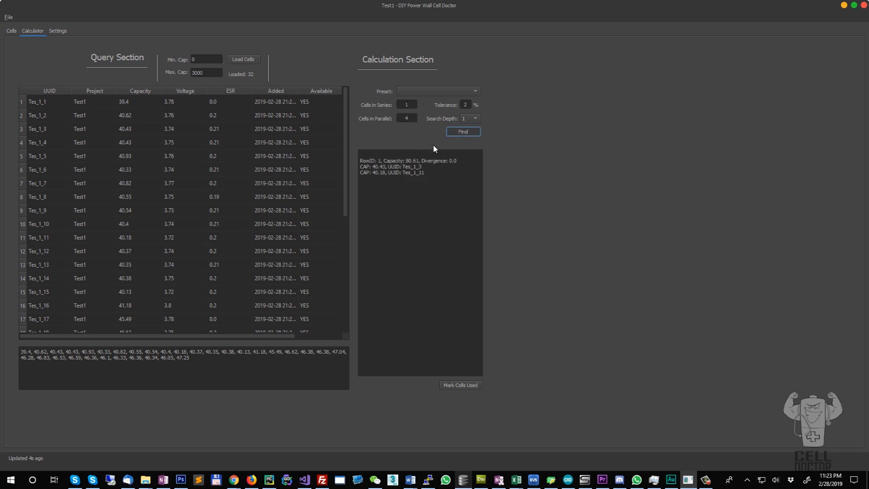
# Step: Find a 1S4P match totalling 167.59 and mark its four cells unavailable
pyautogui.click(462, 132)
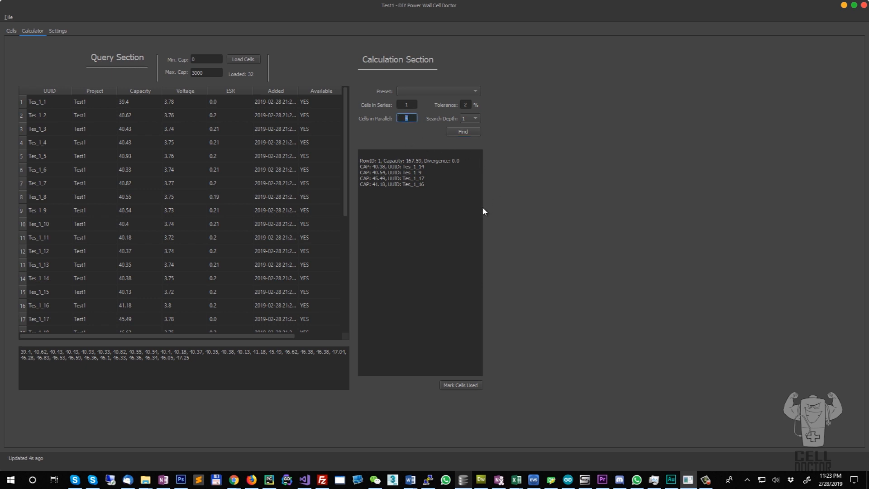
pyautogui.moveTo(451, 188)
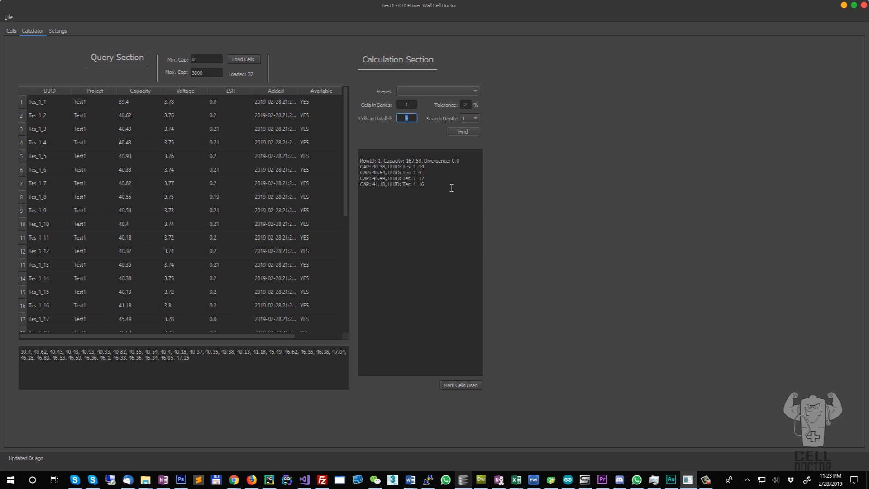
pyautogui.write('4')
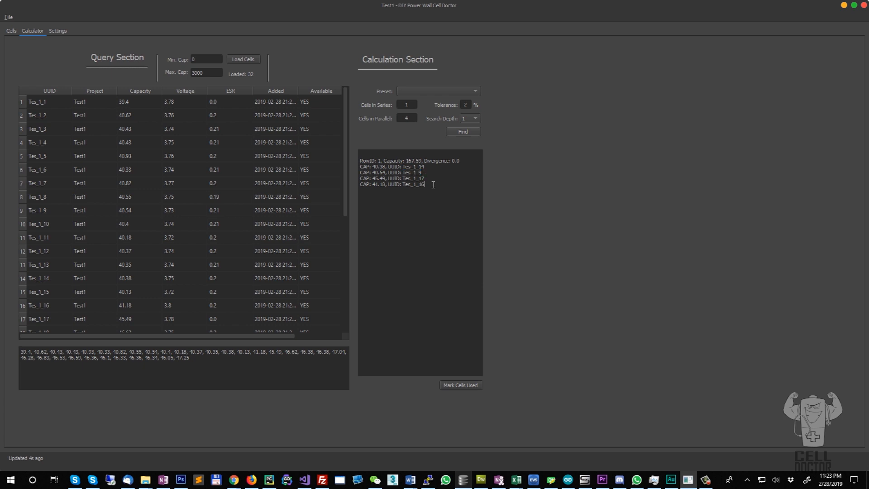
pyautogui.moveTo(446, 197)
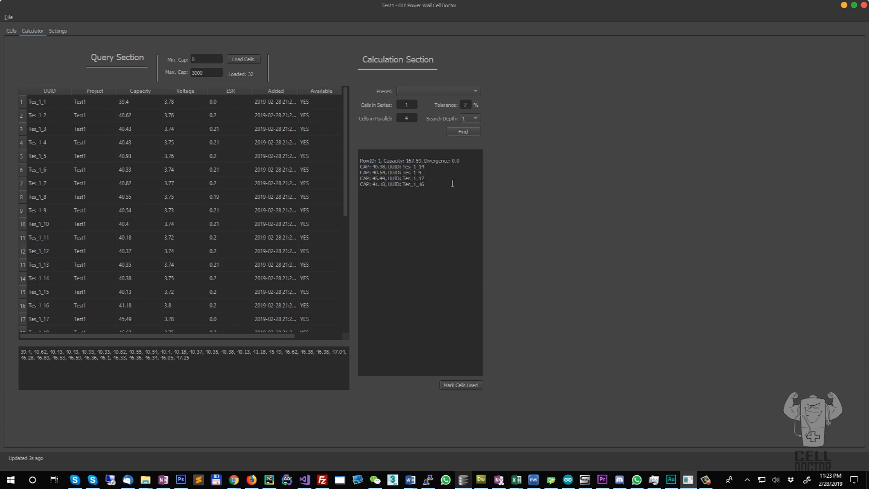
pyautogui.moveTo(363, 166); pyautogui.dragTo(425, 185)
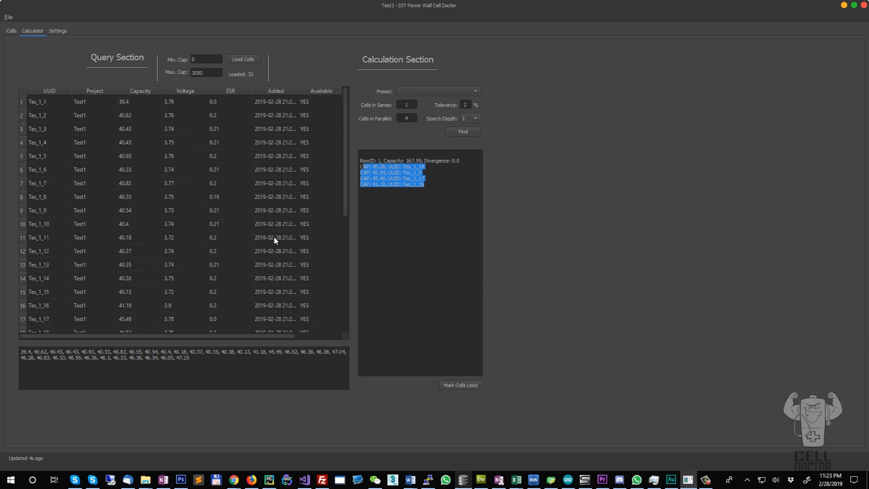
pyautogui.moveTo(283, 247)
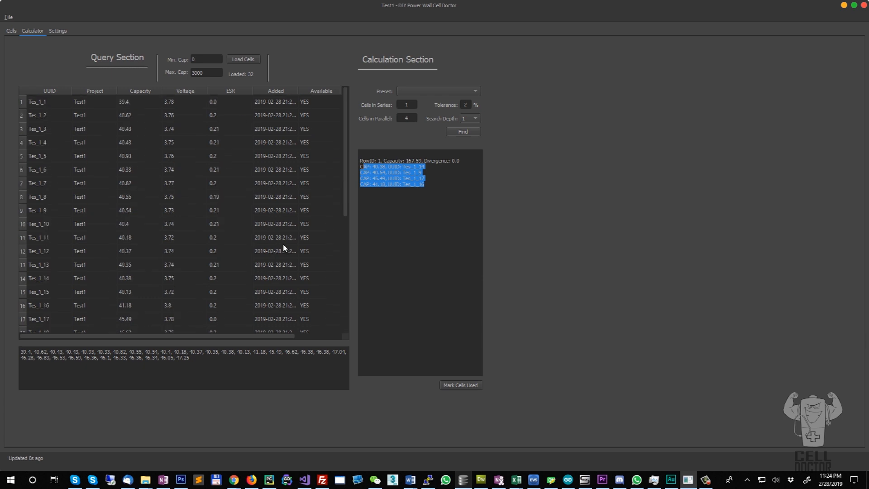
pyautogui.moveTo(330, 228)
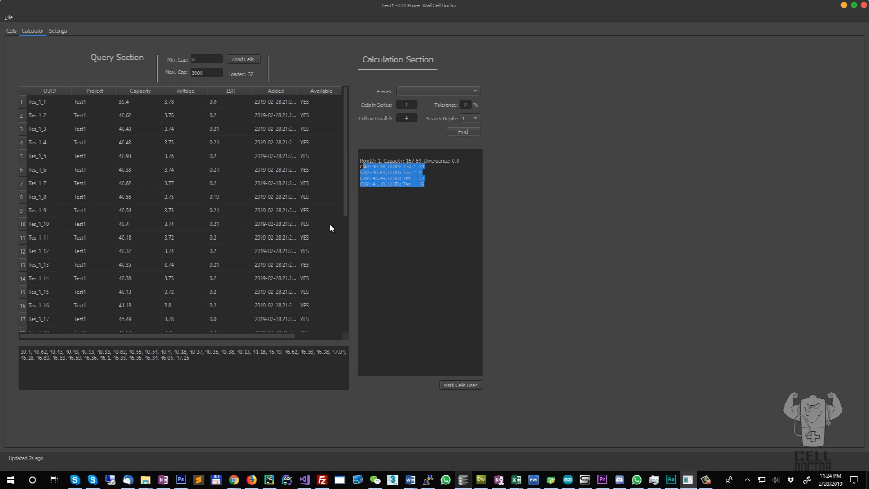
pyautogui.moveTo(239, 251)
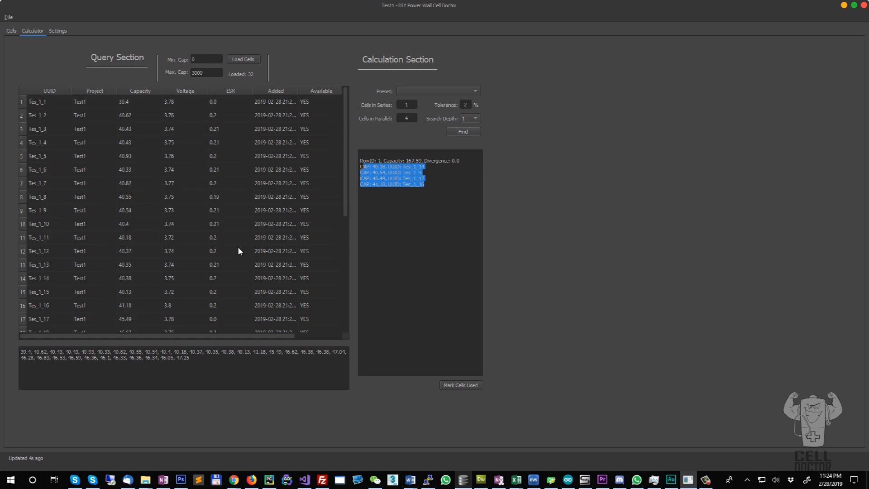
pyautogui.moveTo(280, 258)
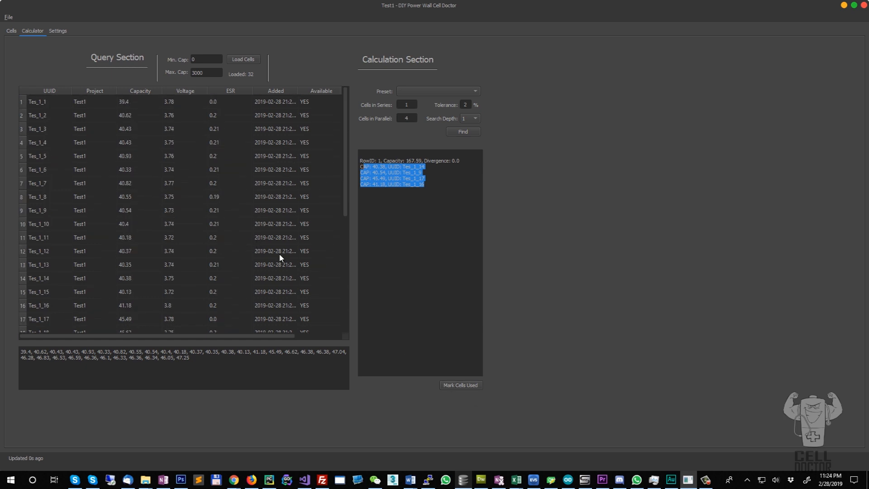
pyautogui.click(460, 384)
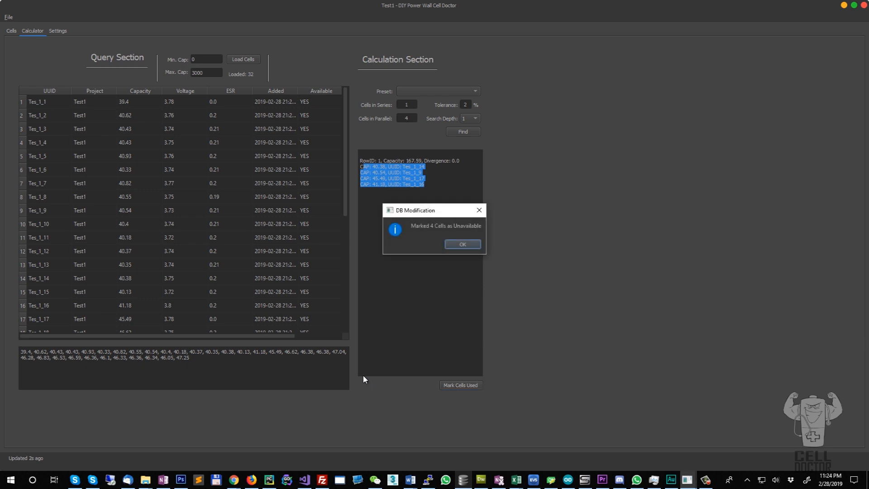
pyautogui.click(461, 244)
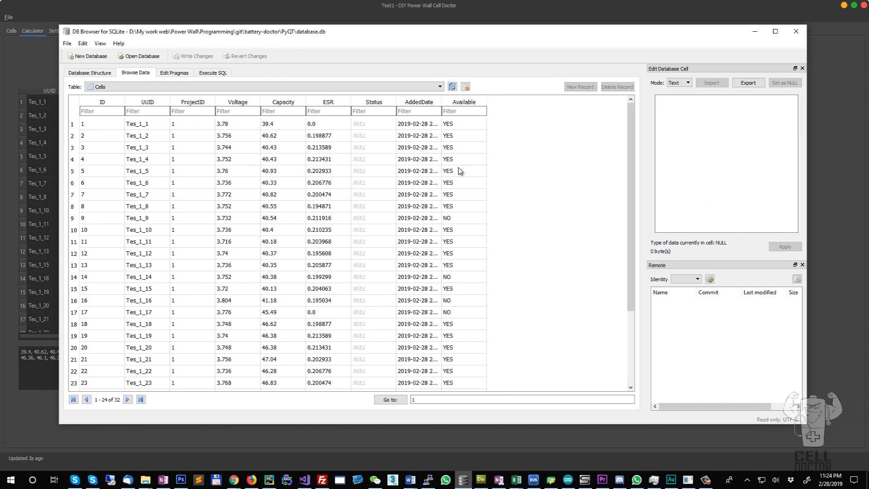
# Step: Inspect Tes_1_9's Available value in the Cells table, confirming NO
pyautogui.click(463, 218)
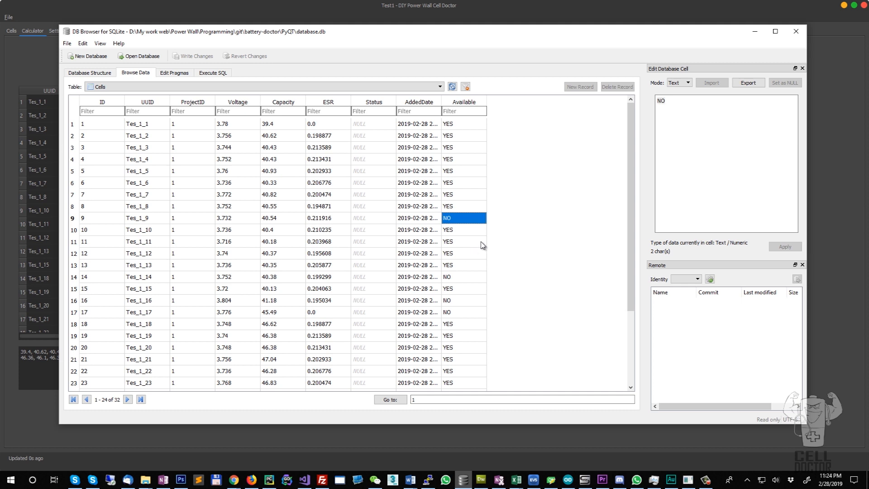
pyautogui.moveTo(353, 86)
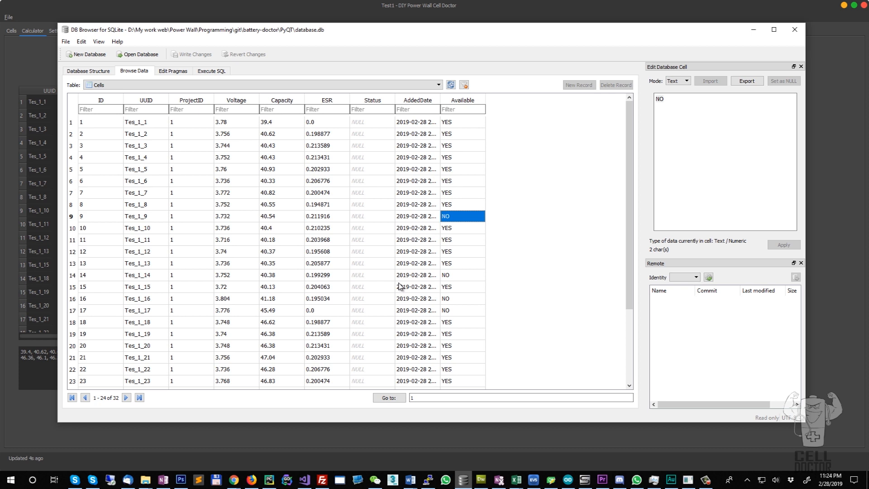
pyautogui.moveTo(391, 34)
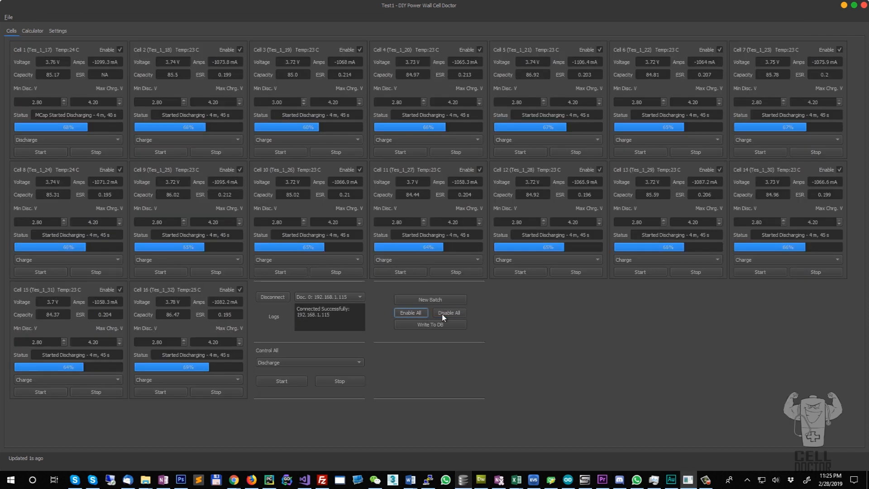
# Step: Re-enable all cell slots except 11 and 12, write to database, and confirm success
pyautogui.click(449, 312)
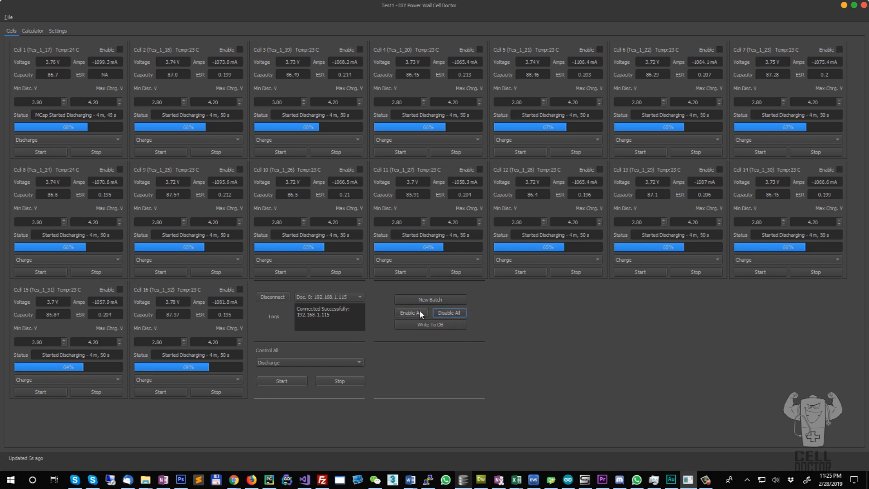
pyautogui.click(410, 313)
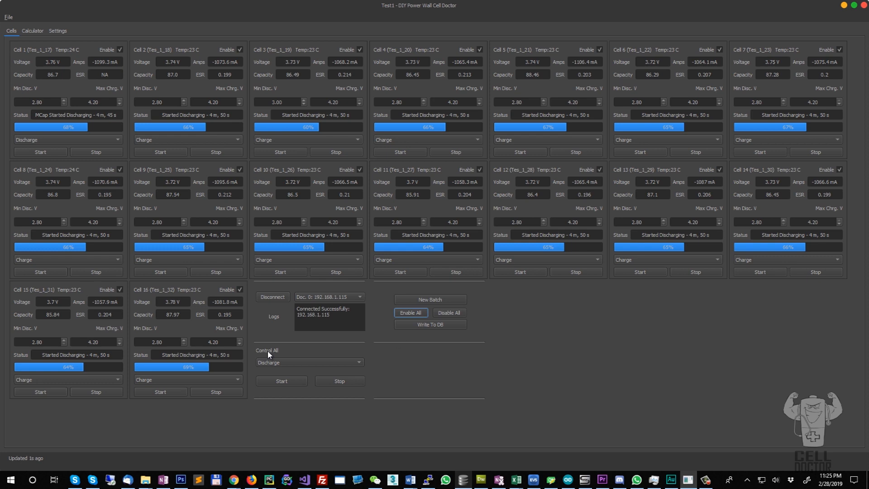
pyautogui.moveTo(476, 96)
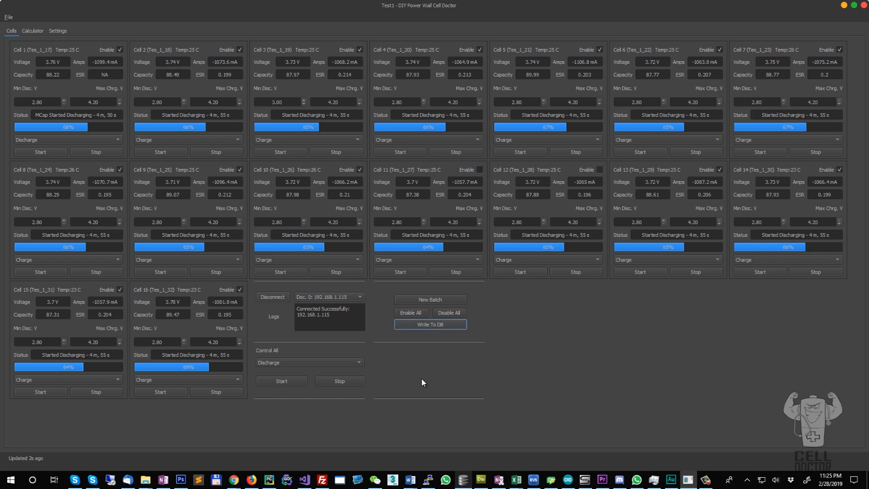
pyautogui.click(429, 324)
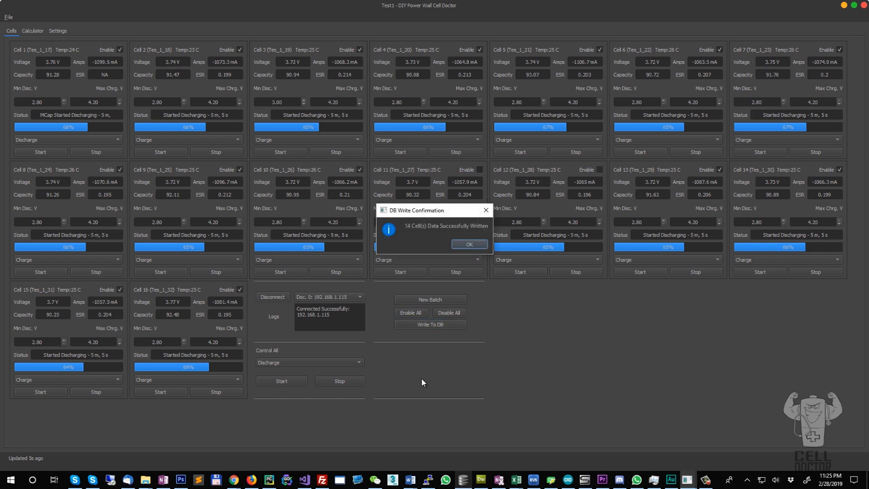
pyautogui.click(468, 244)
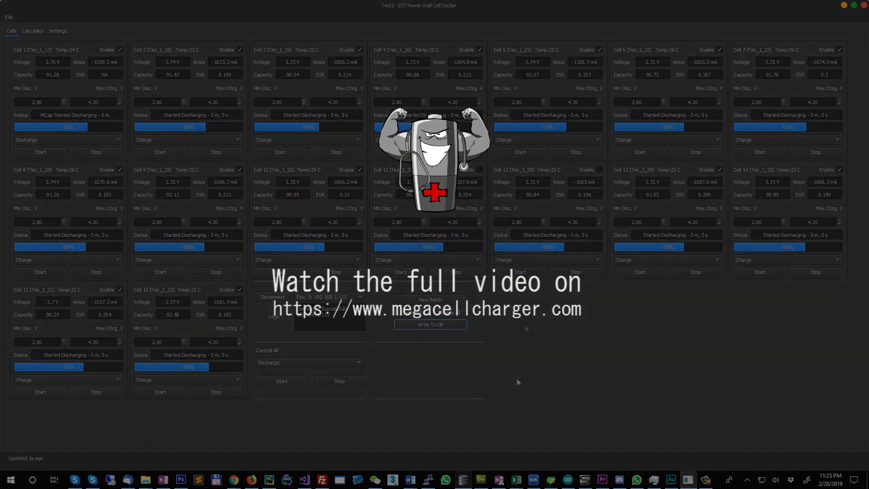